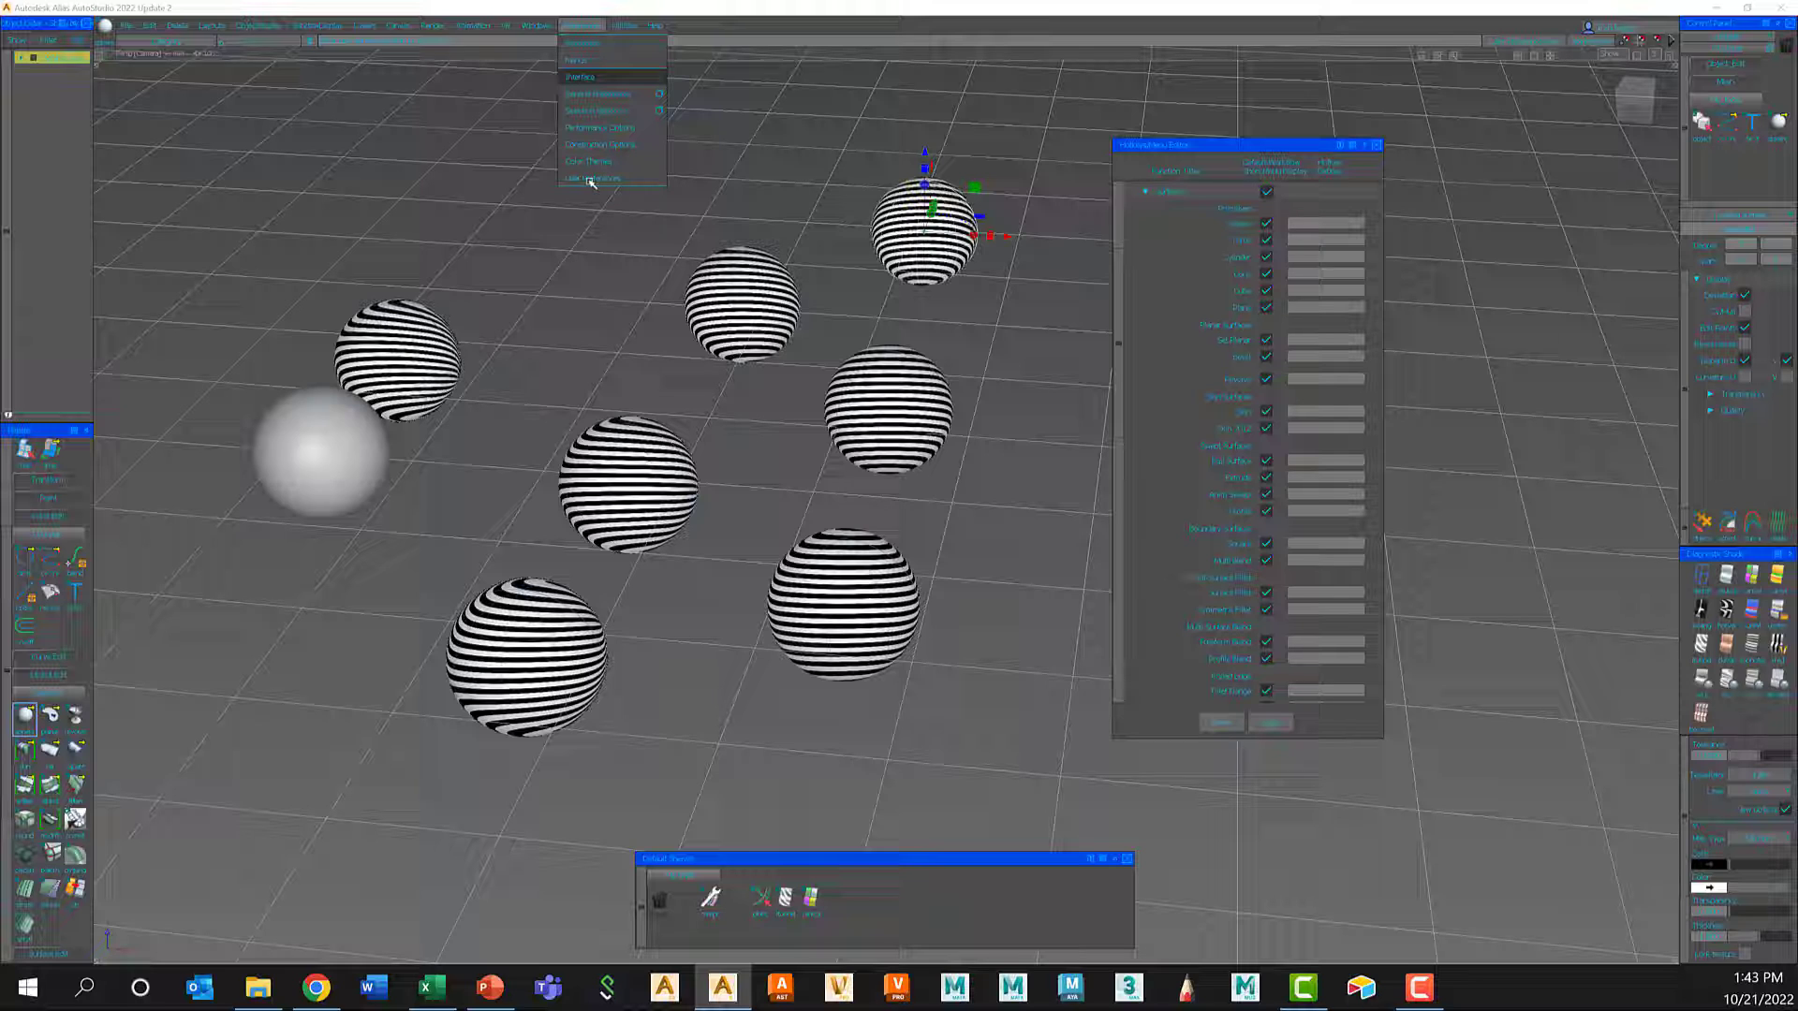
pyautogui.moveTo(590, 180)
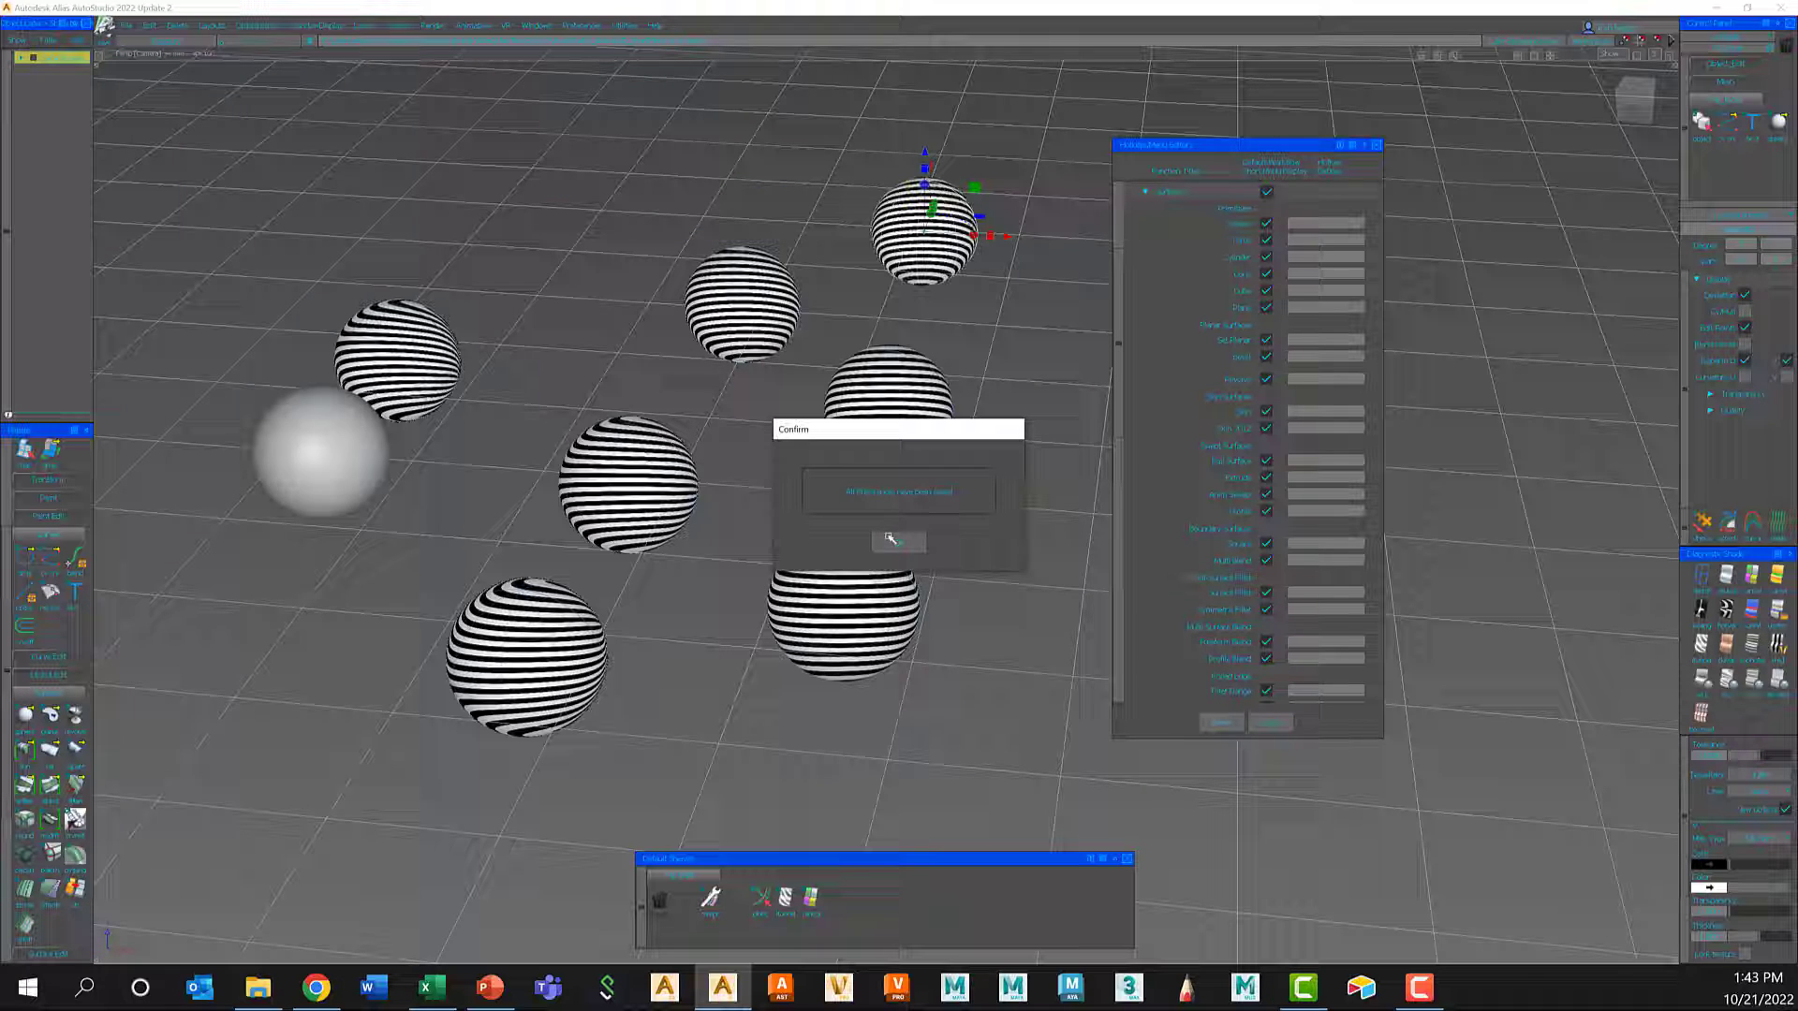
# - Acknowledge the confirmation that the 2022 user preferences were saved
pyautogui.click(901, 540)
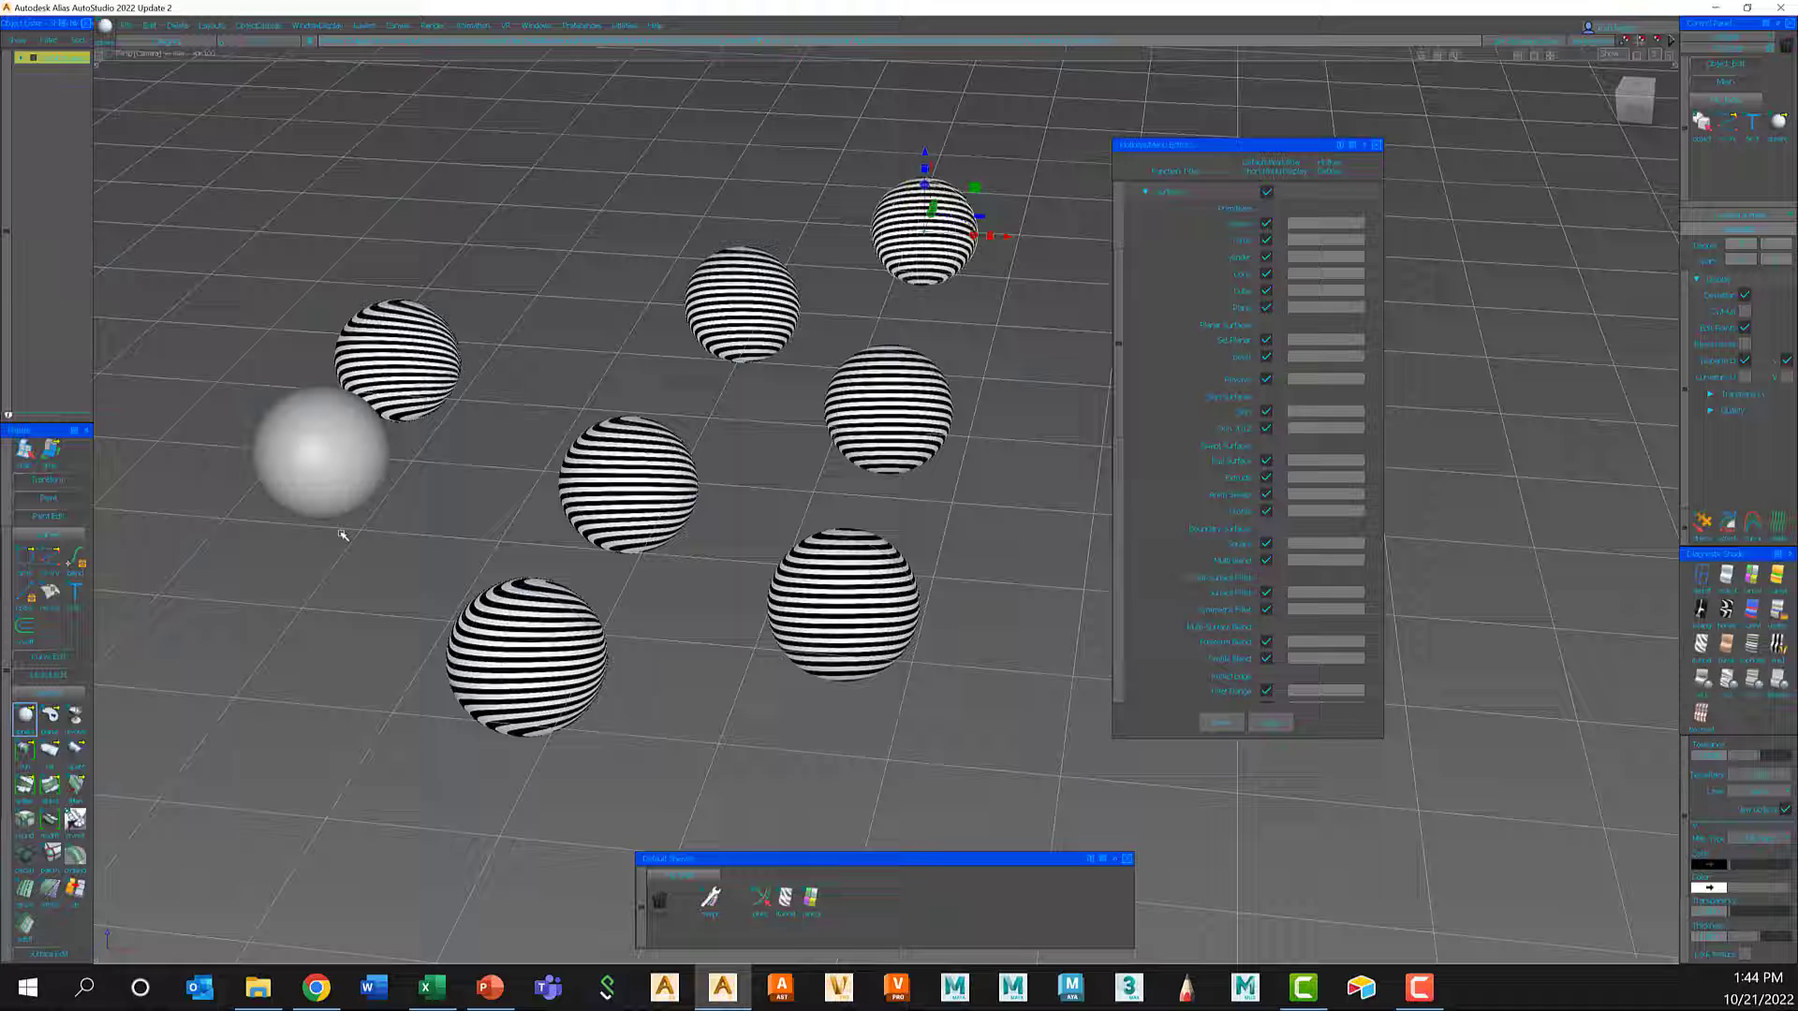
pyautogui.moveTo(507, 99)
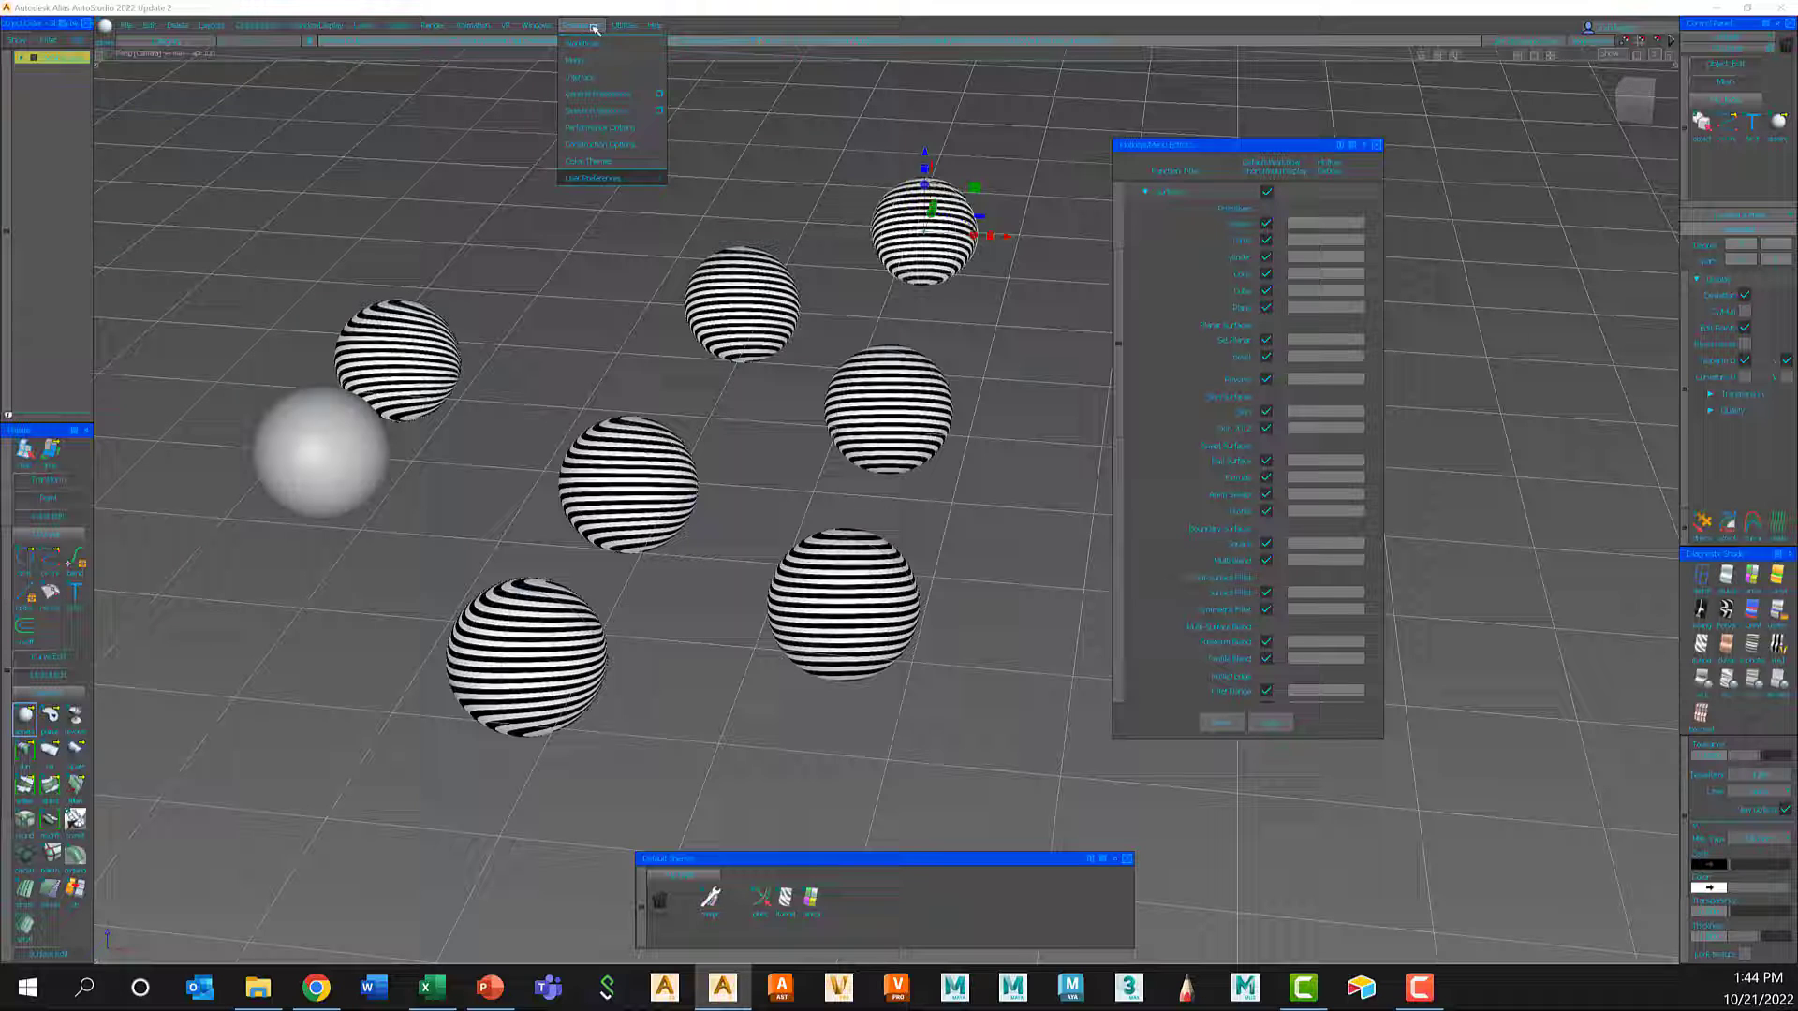
pyautogui.moveTo(594, 178)
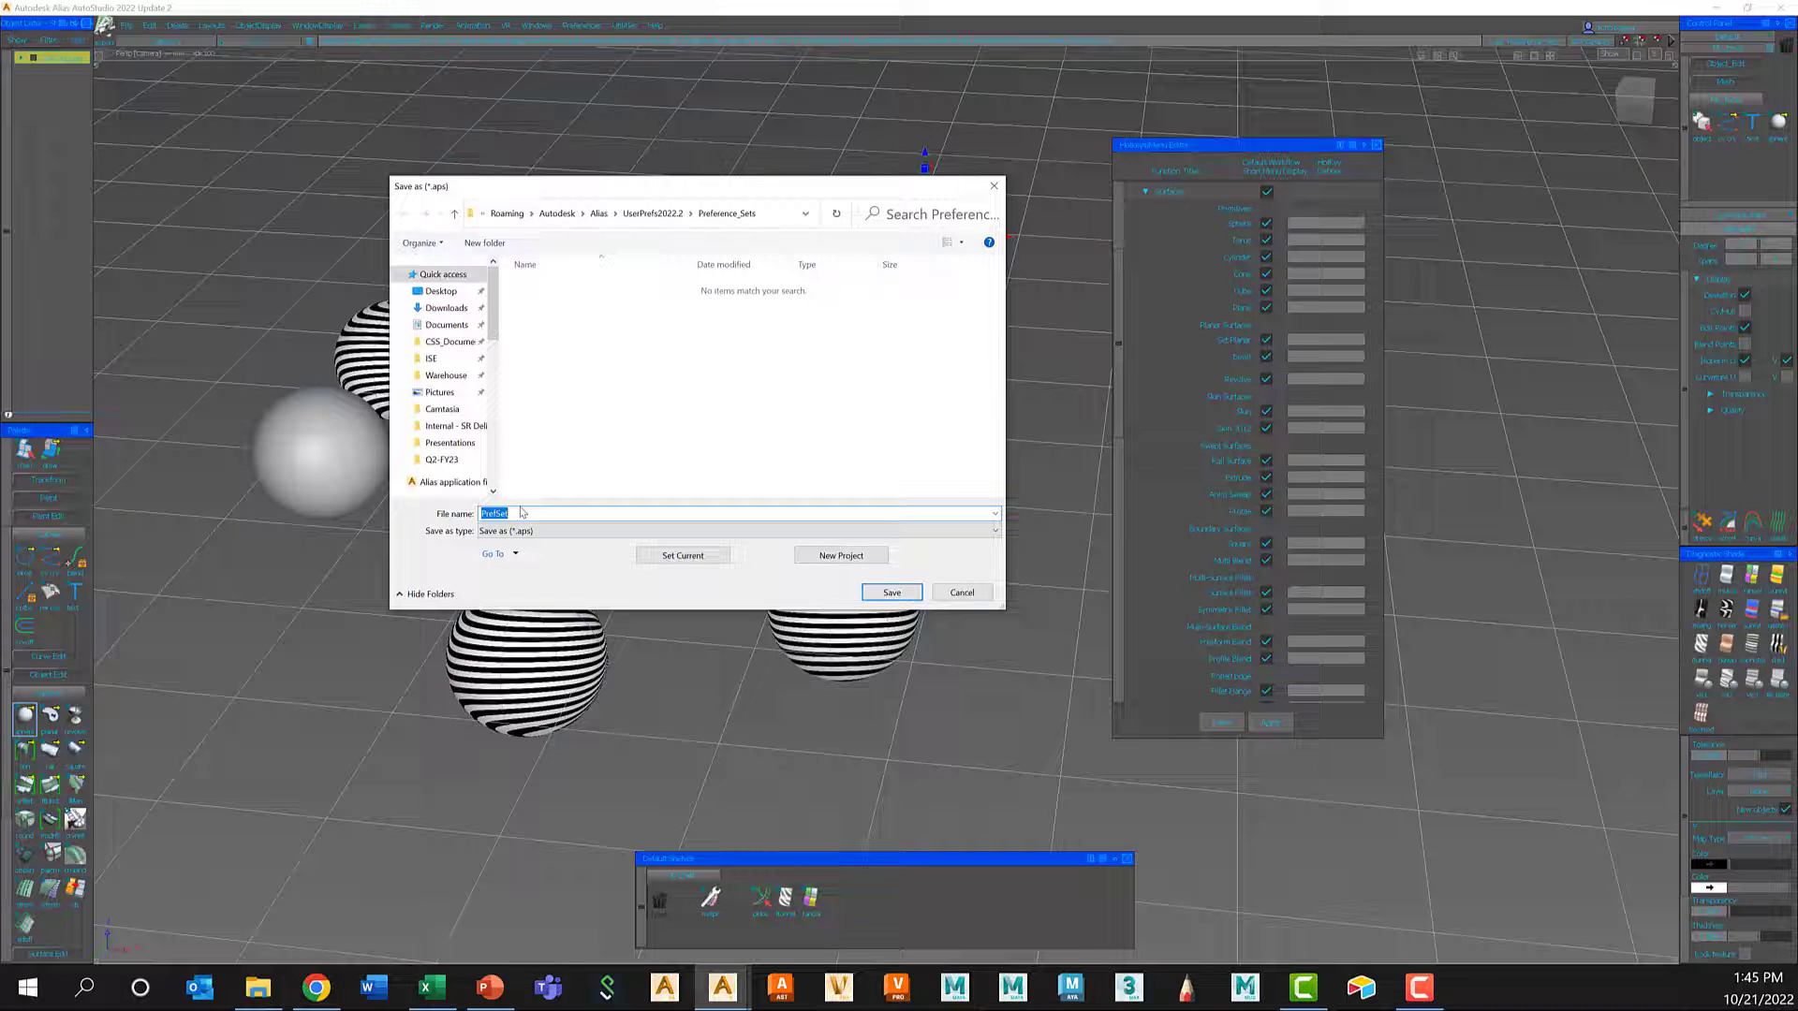
# - Save the exported preference set under the file name gsw in Preference_Sets
pyautogui.write('u')
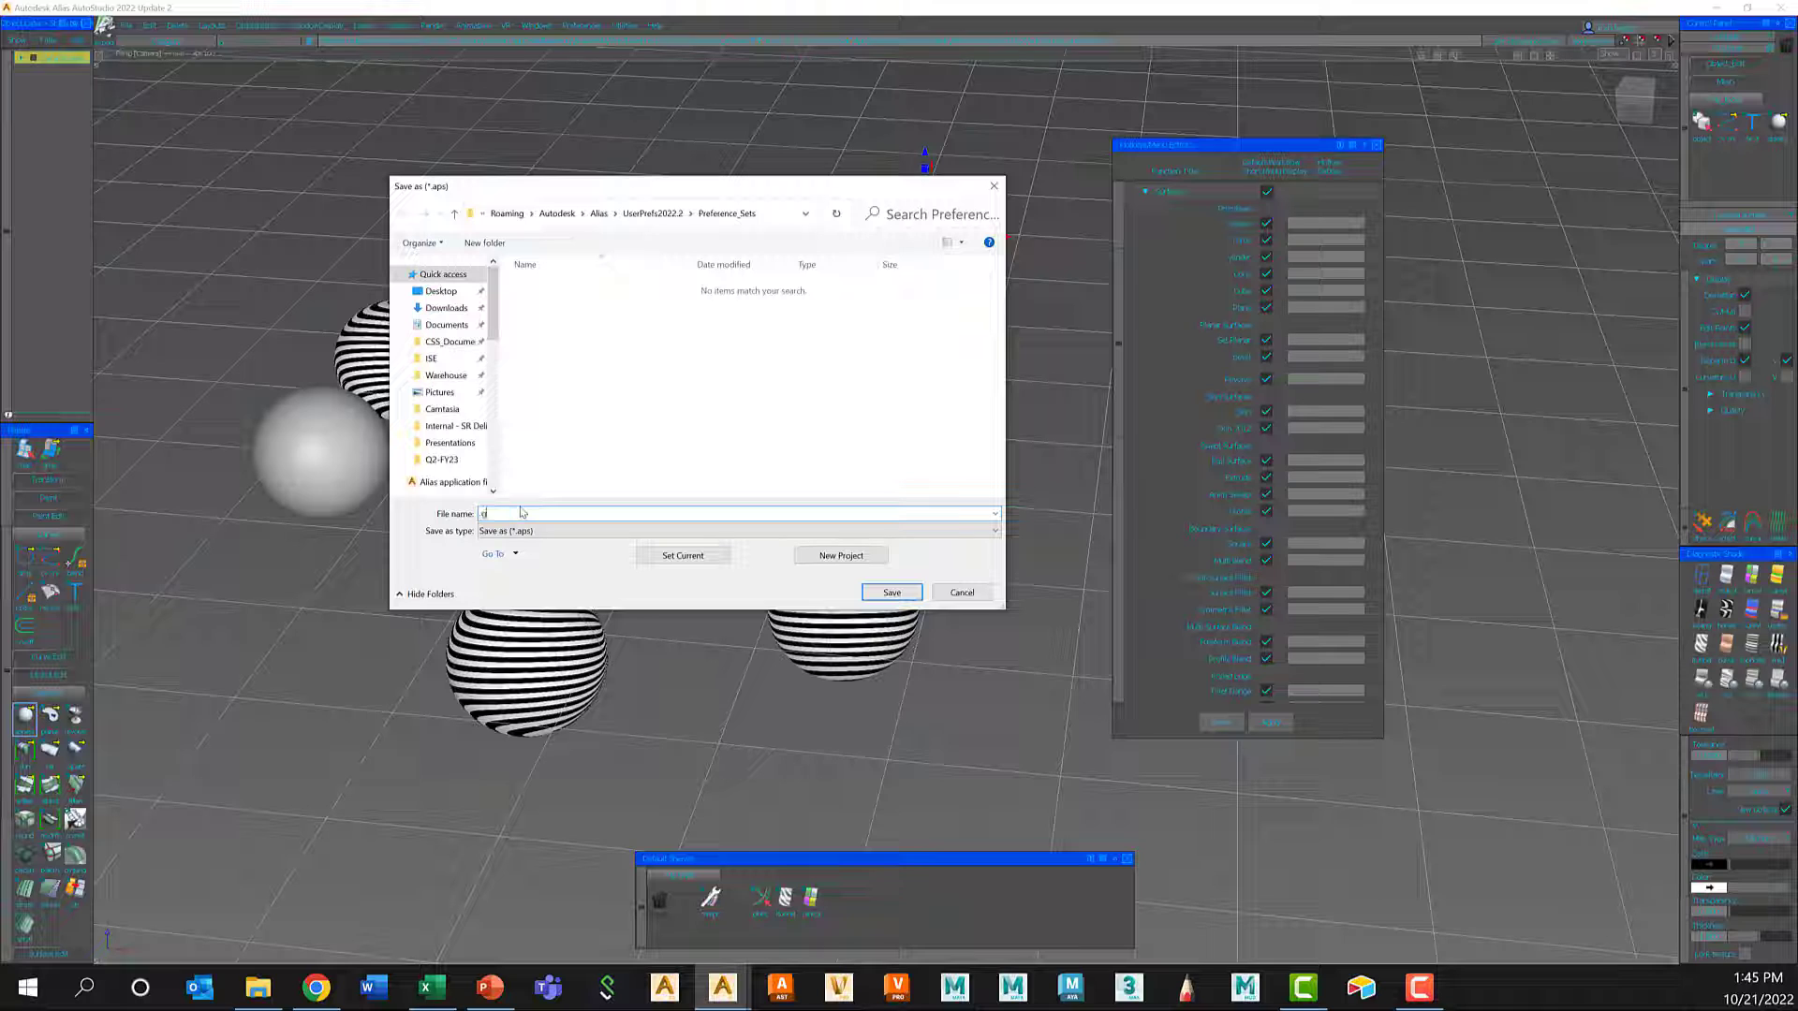
pyautogui.write('gswa')
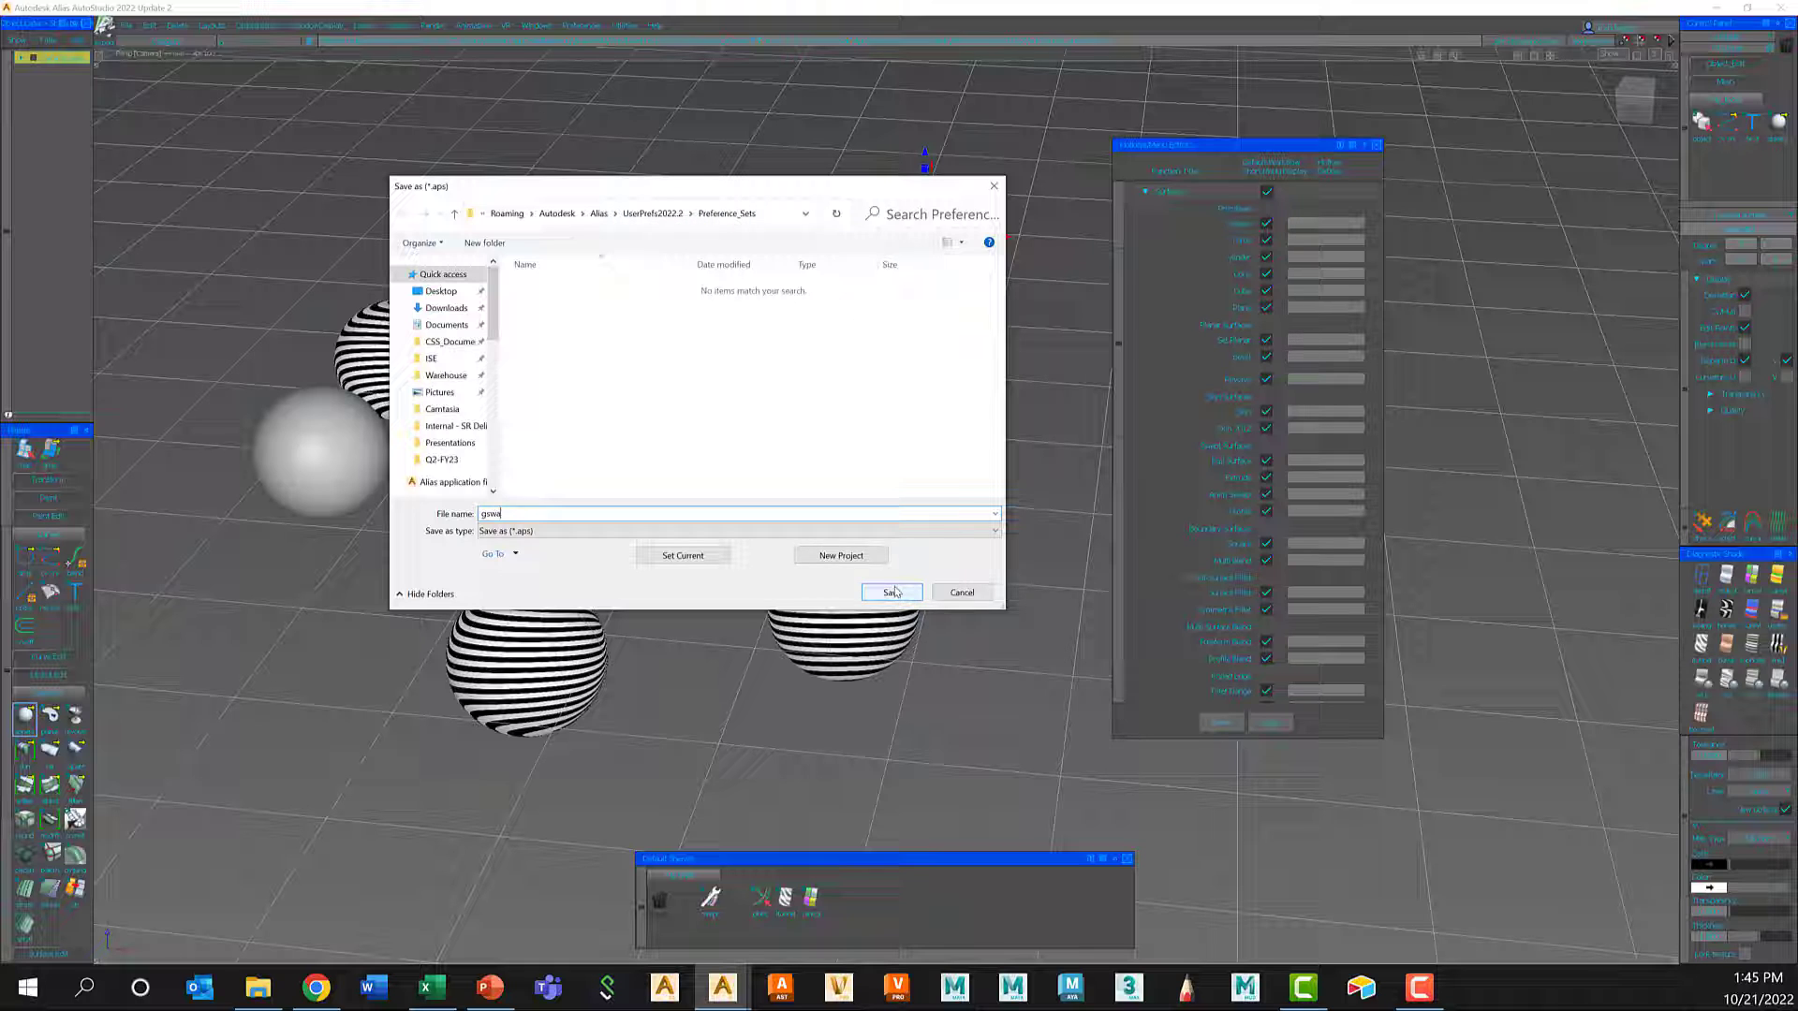
pyautogui.click(892, 592)
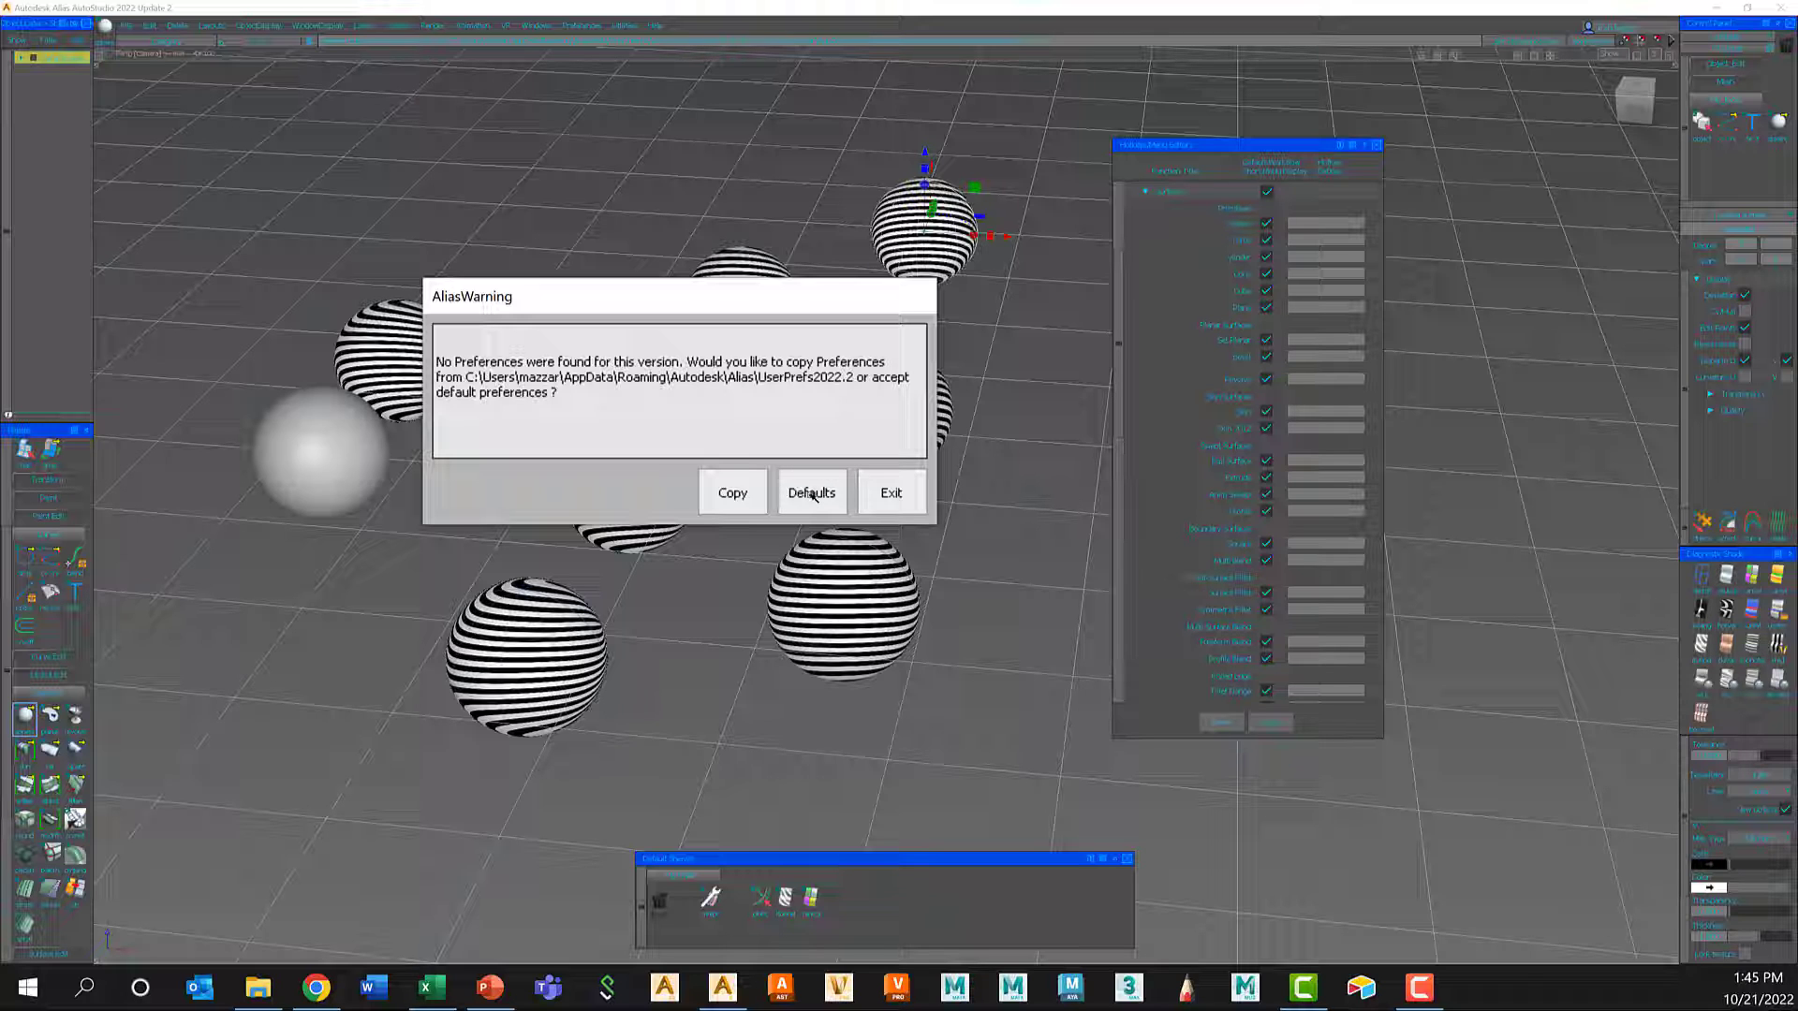
# - Start Alias 2023 with default preferences and the Default workflow
pyautogui.click(811, 493)
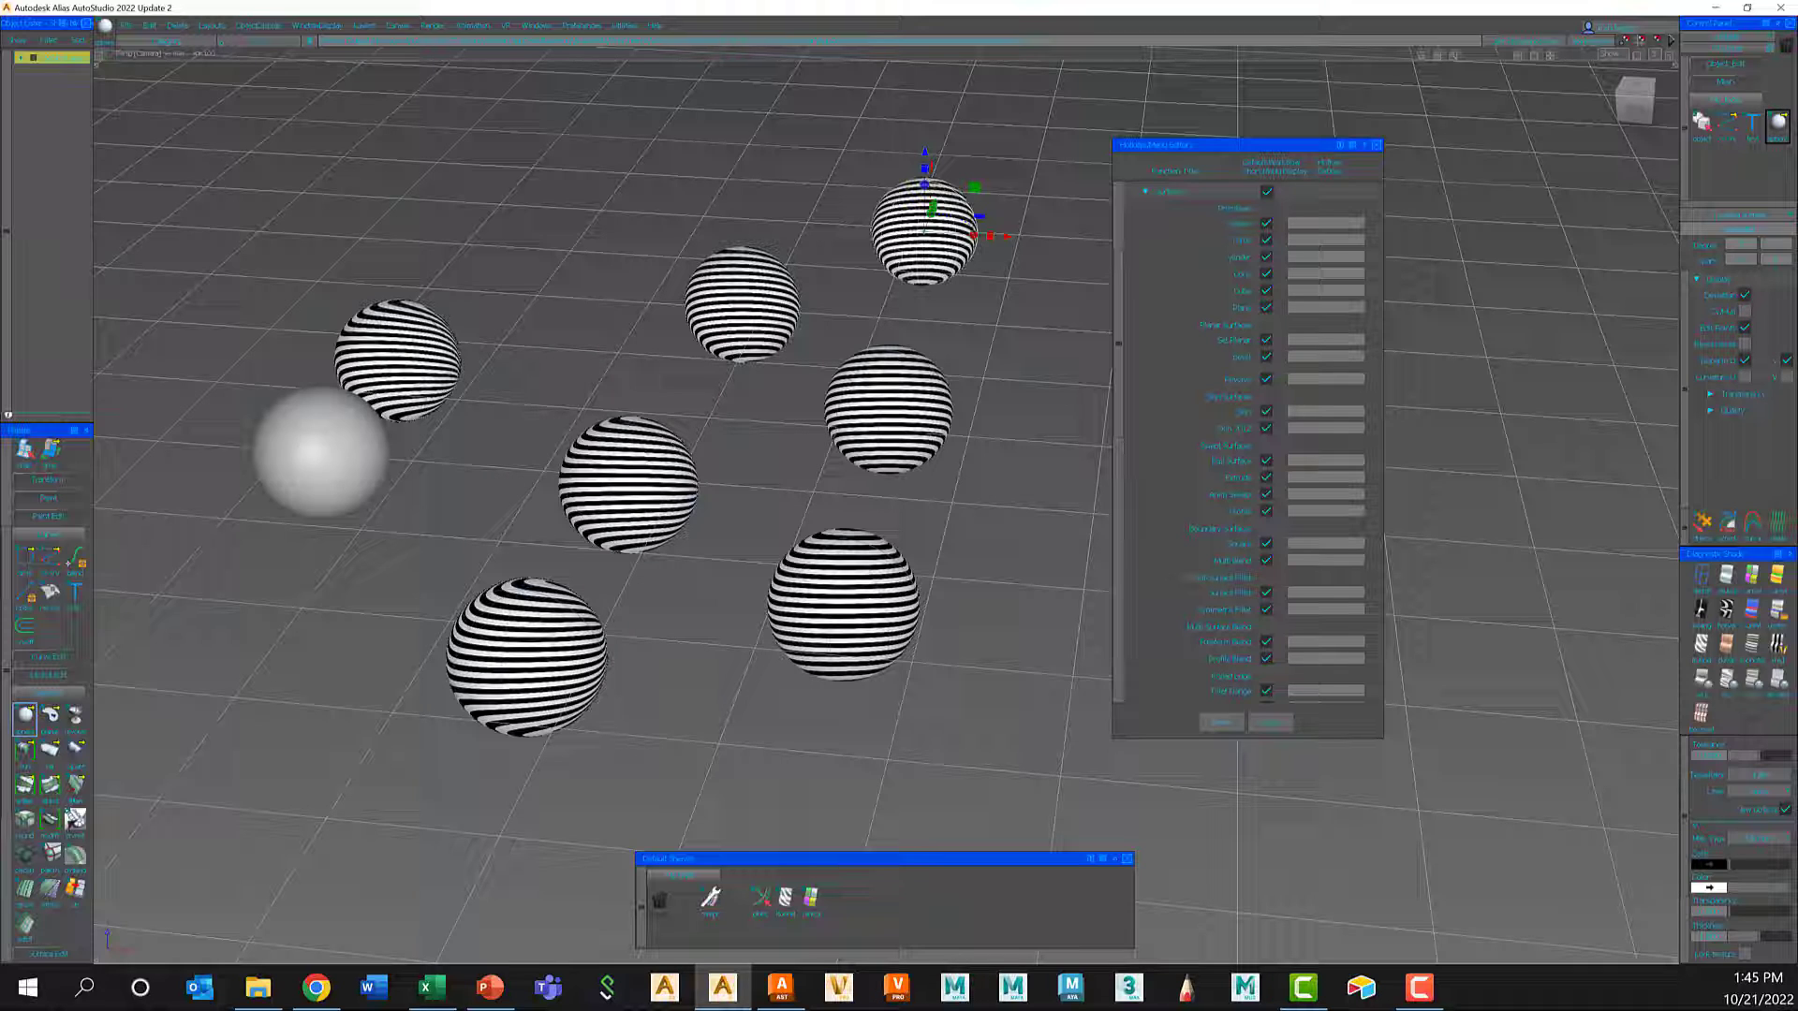
pyautogui.moveTo(1755, 124)
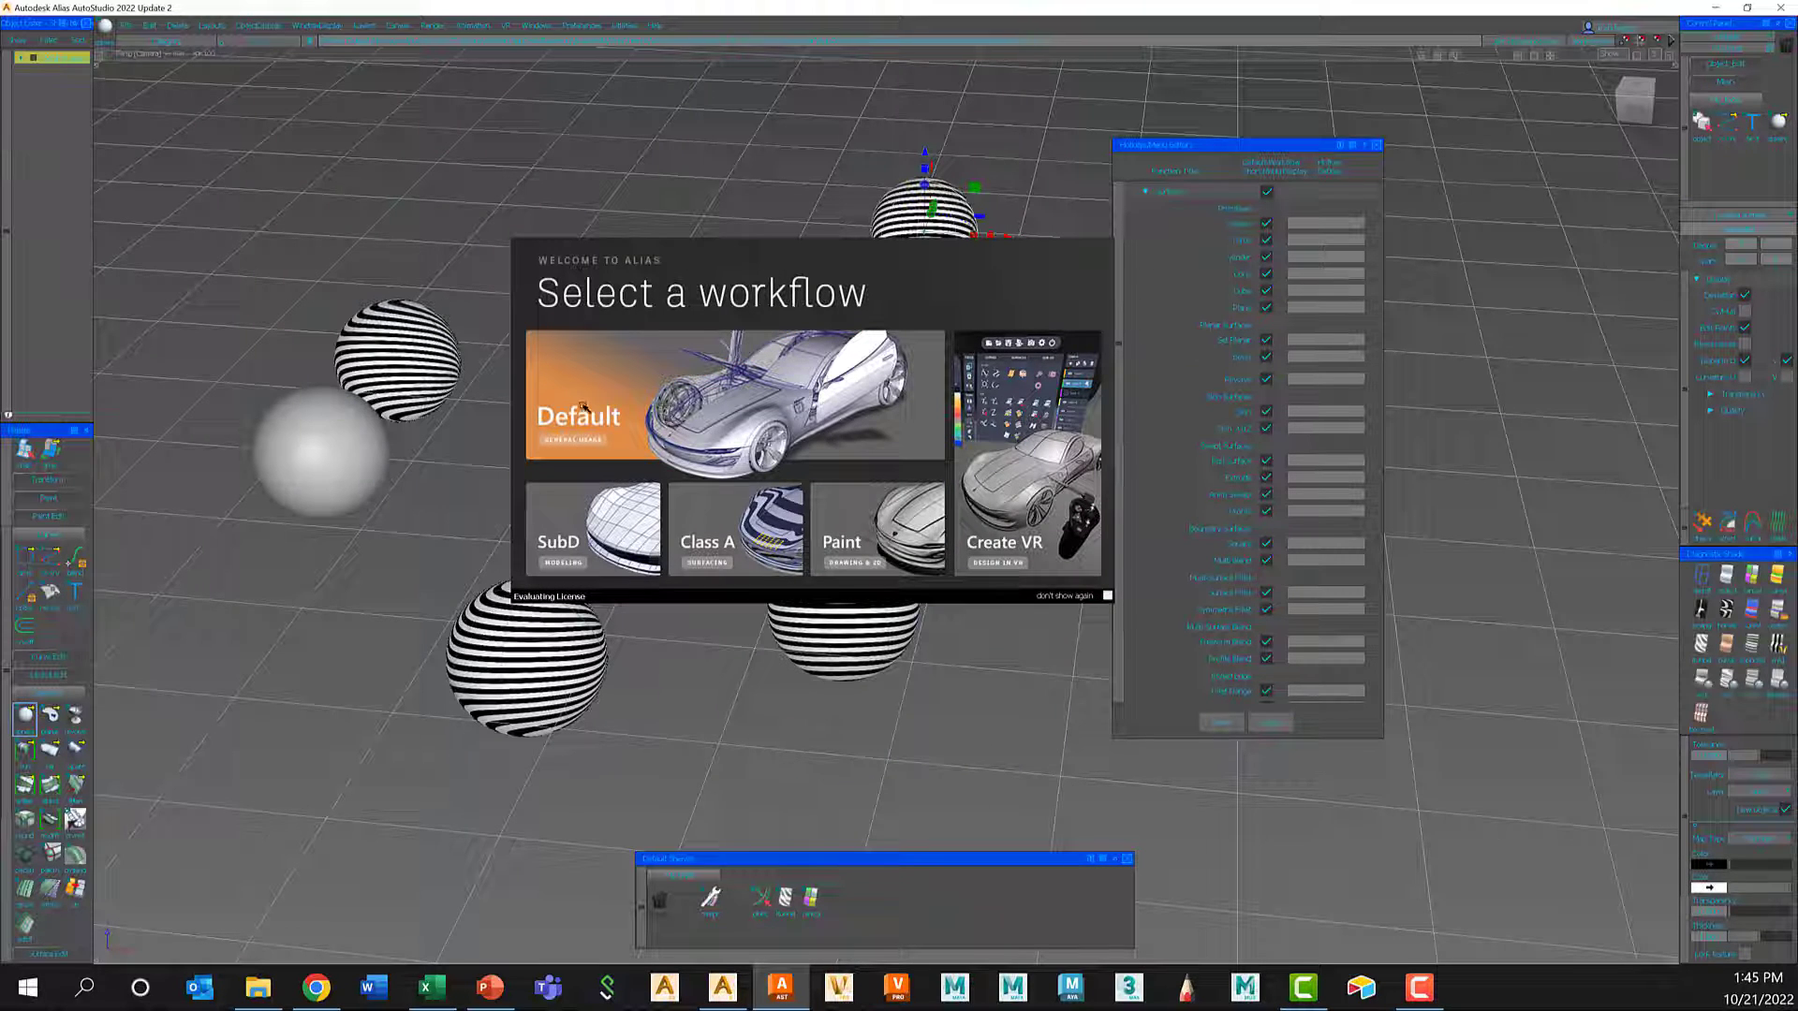
pyautogui.click(579, 416)
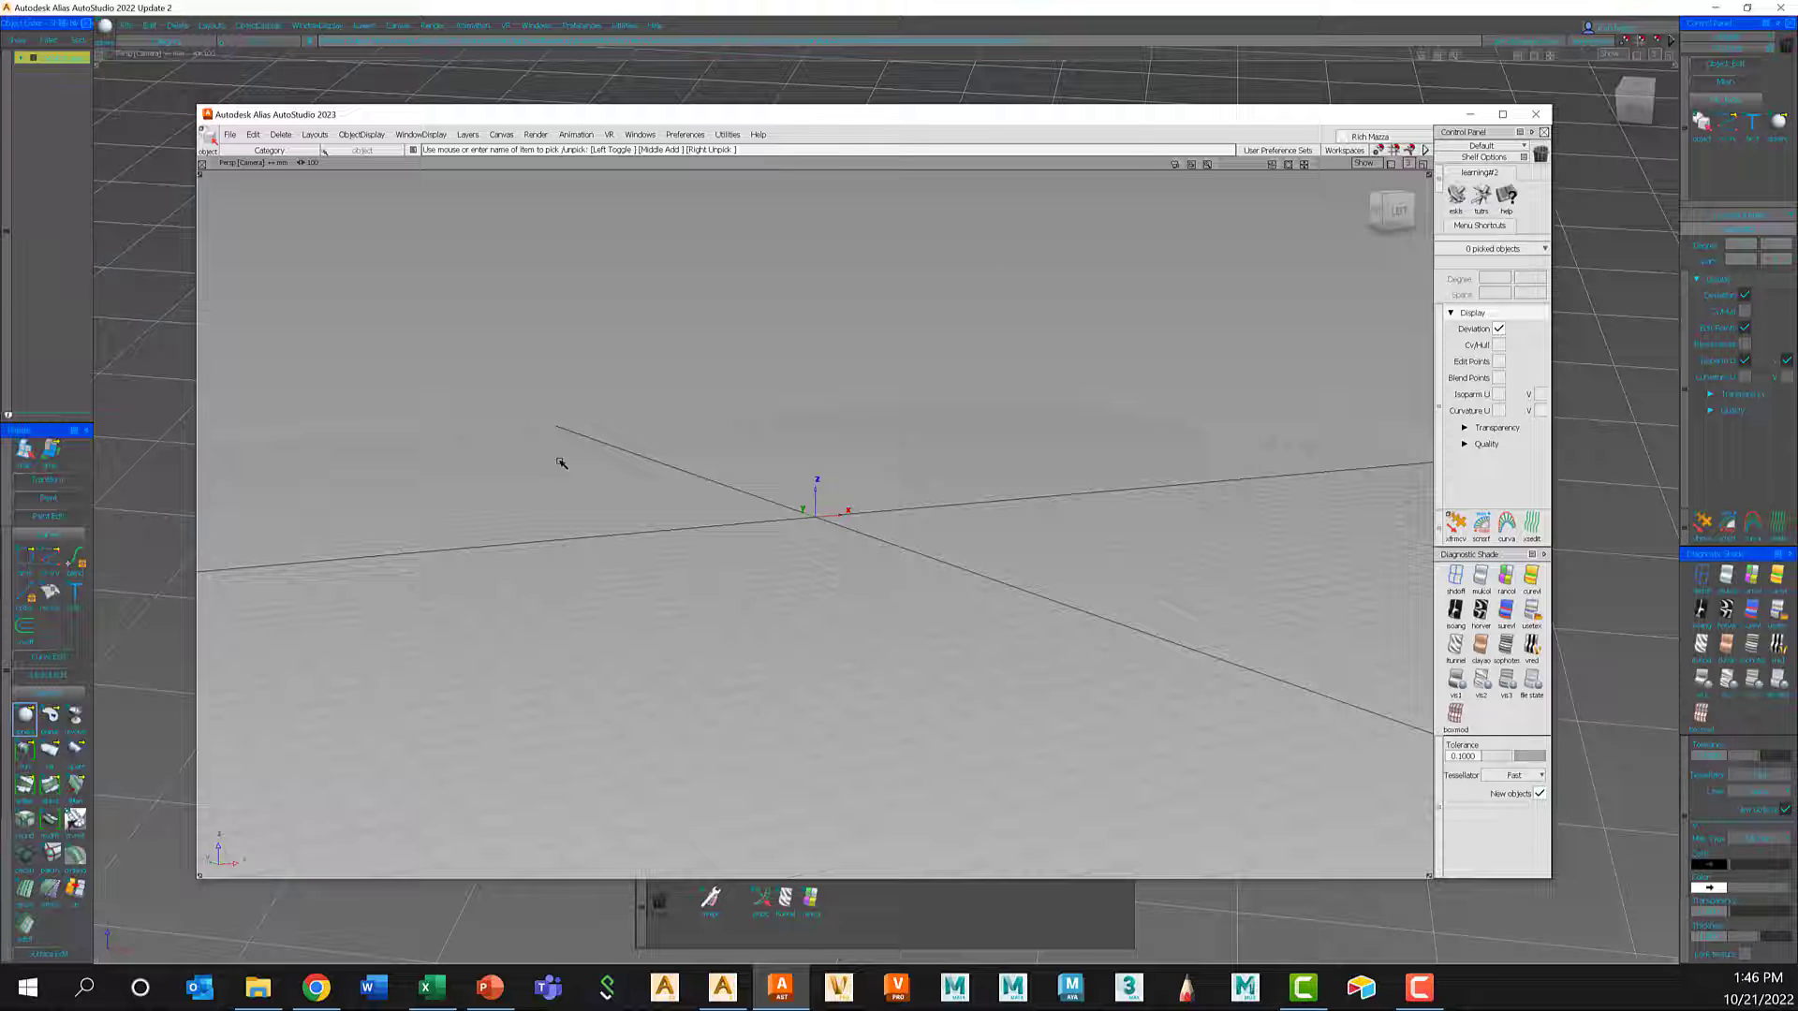
pyautogui.moveTo(714, 369)
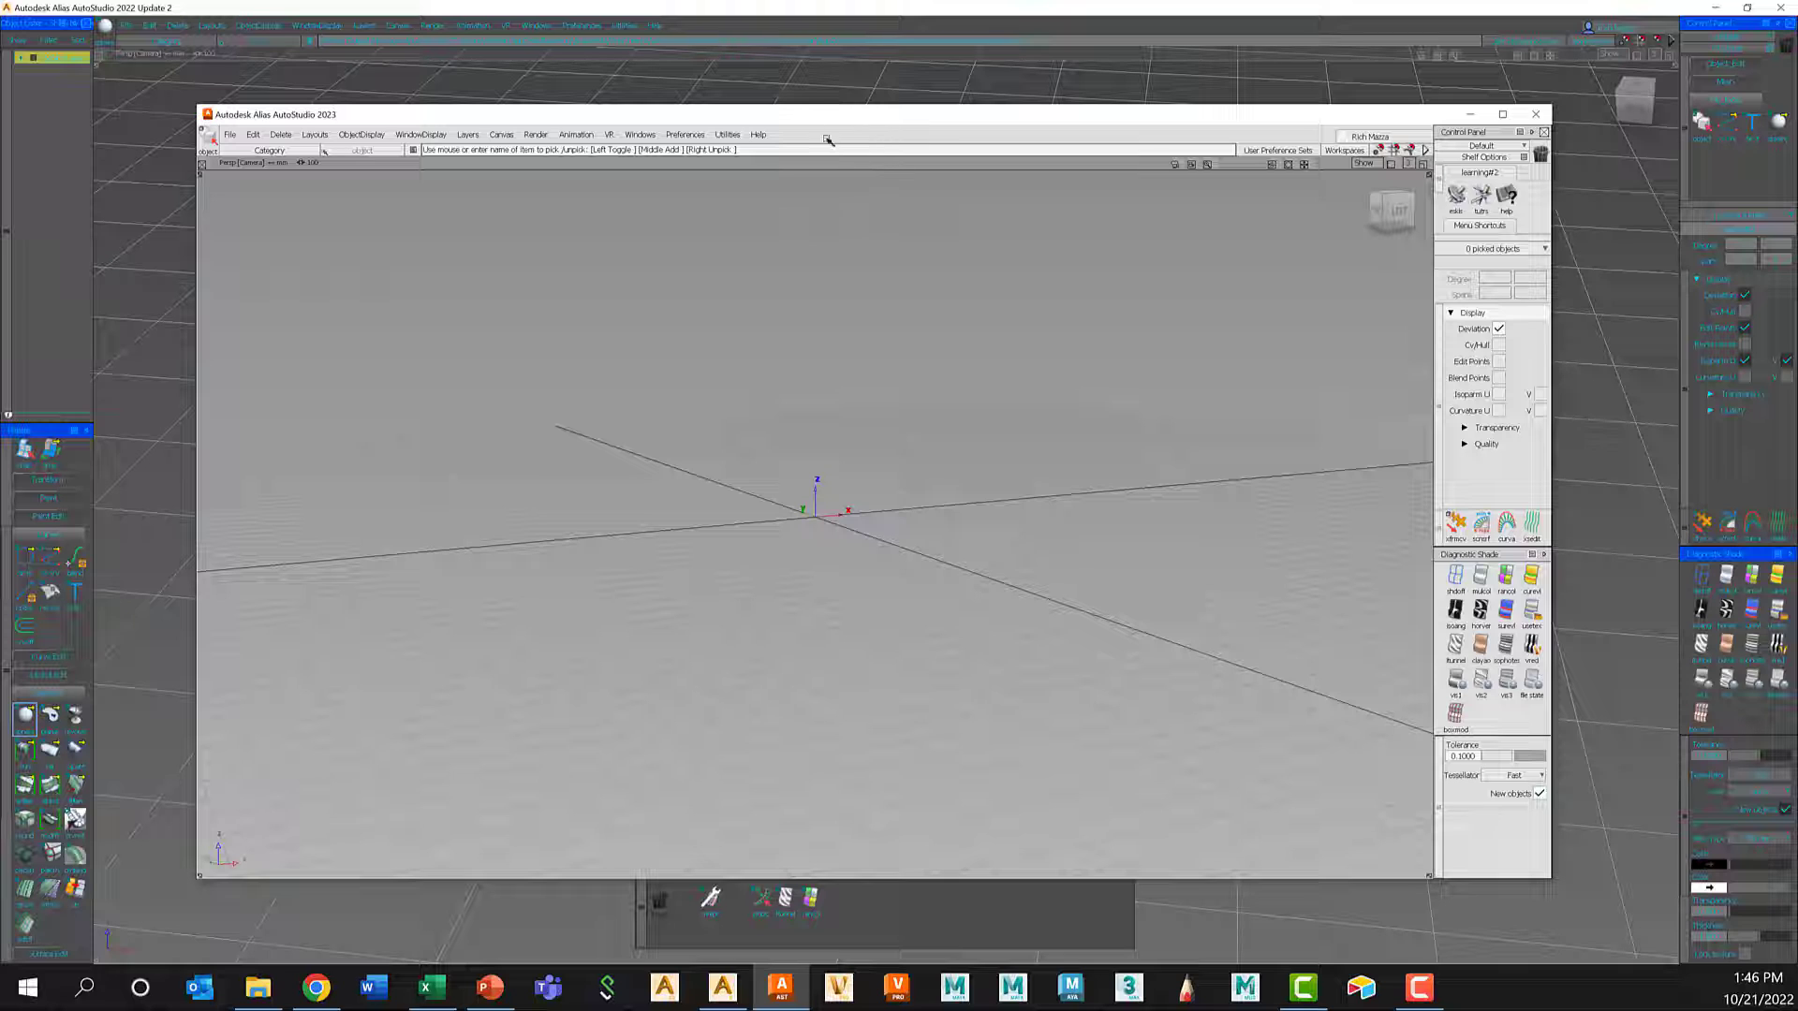
# - Import gsw.aps from UserPrefs2022.2 > Preference_Sets into the 2023 session
pyautogui.click(685, 135)
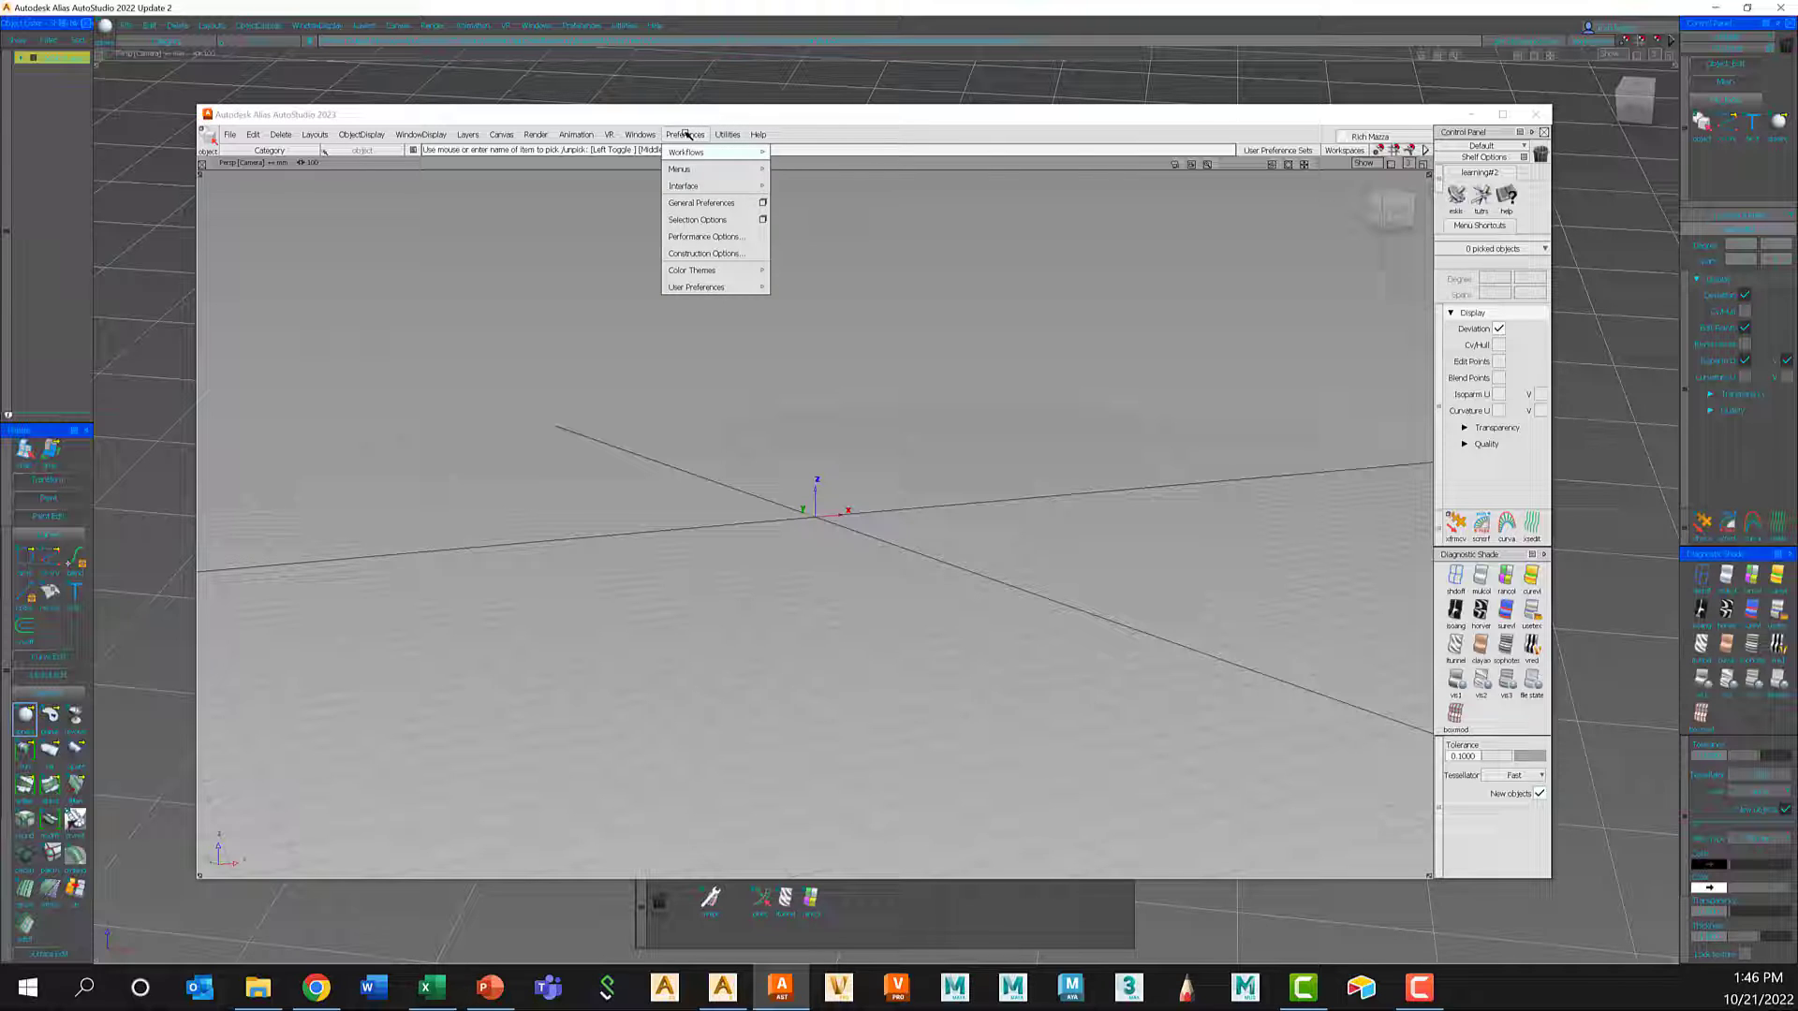
pyautogui.moveTo(695, 287)
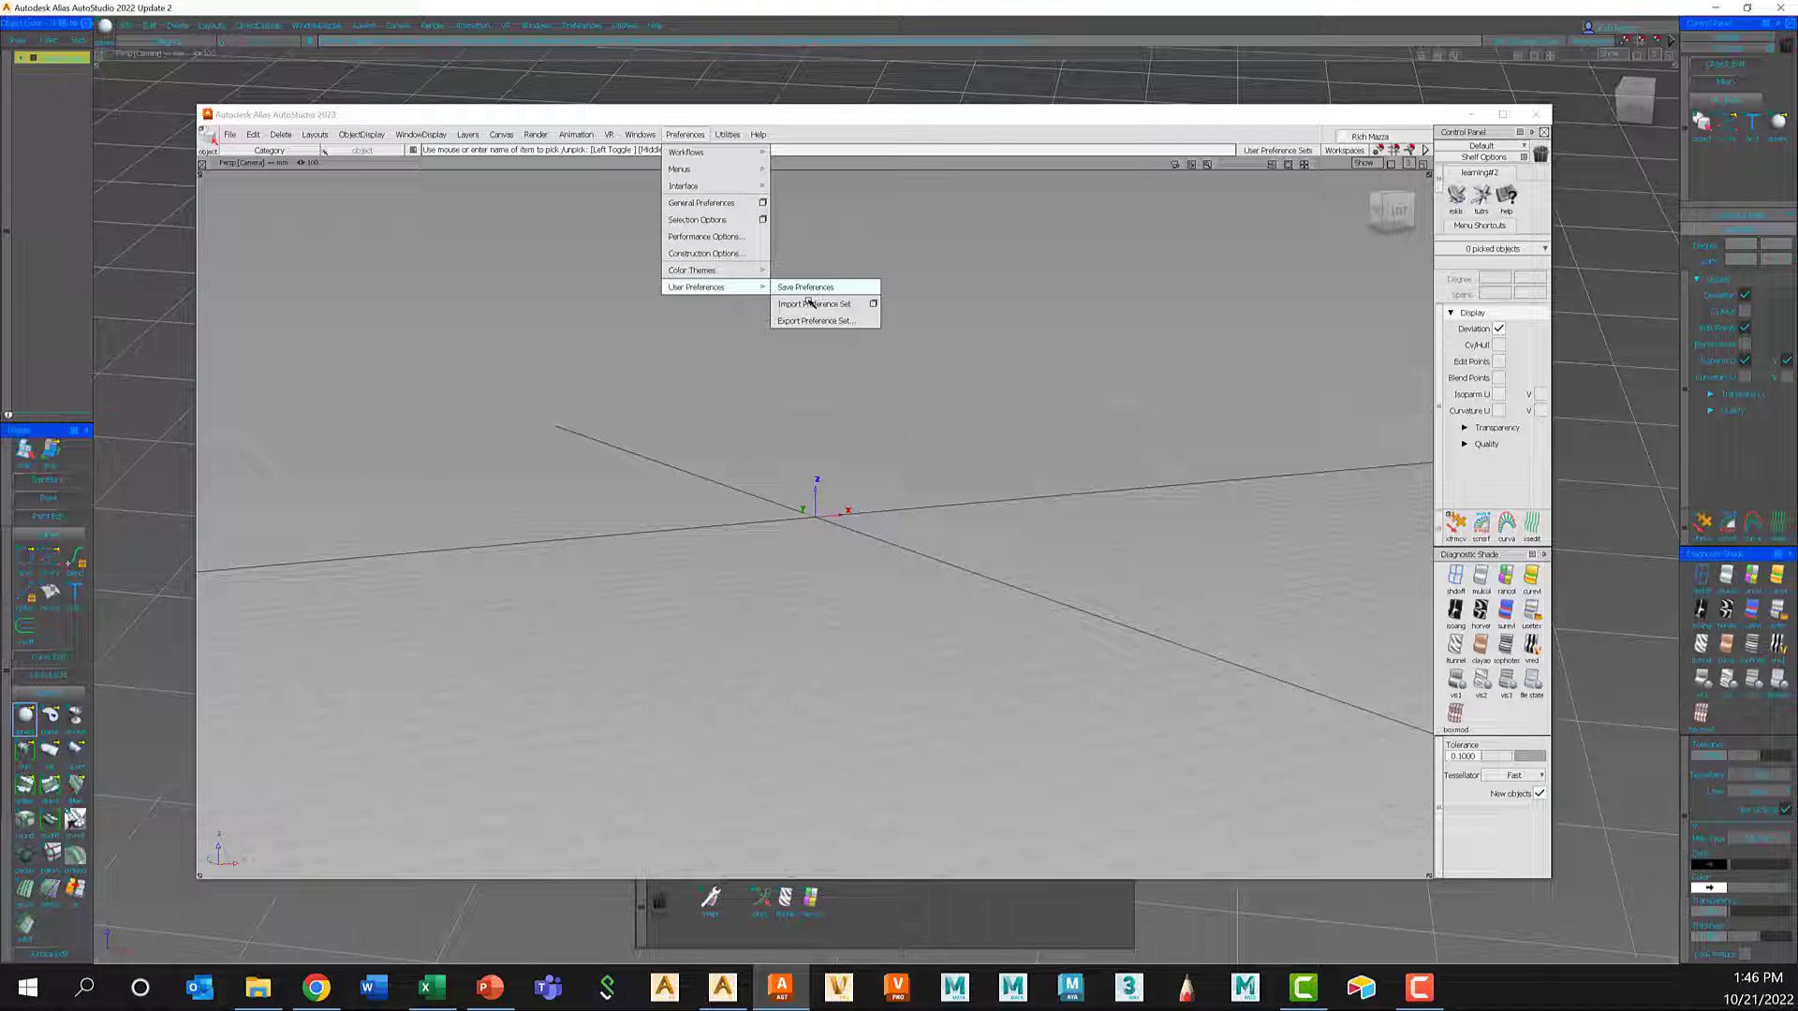
pyautogui.click(815, 304)
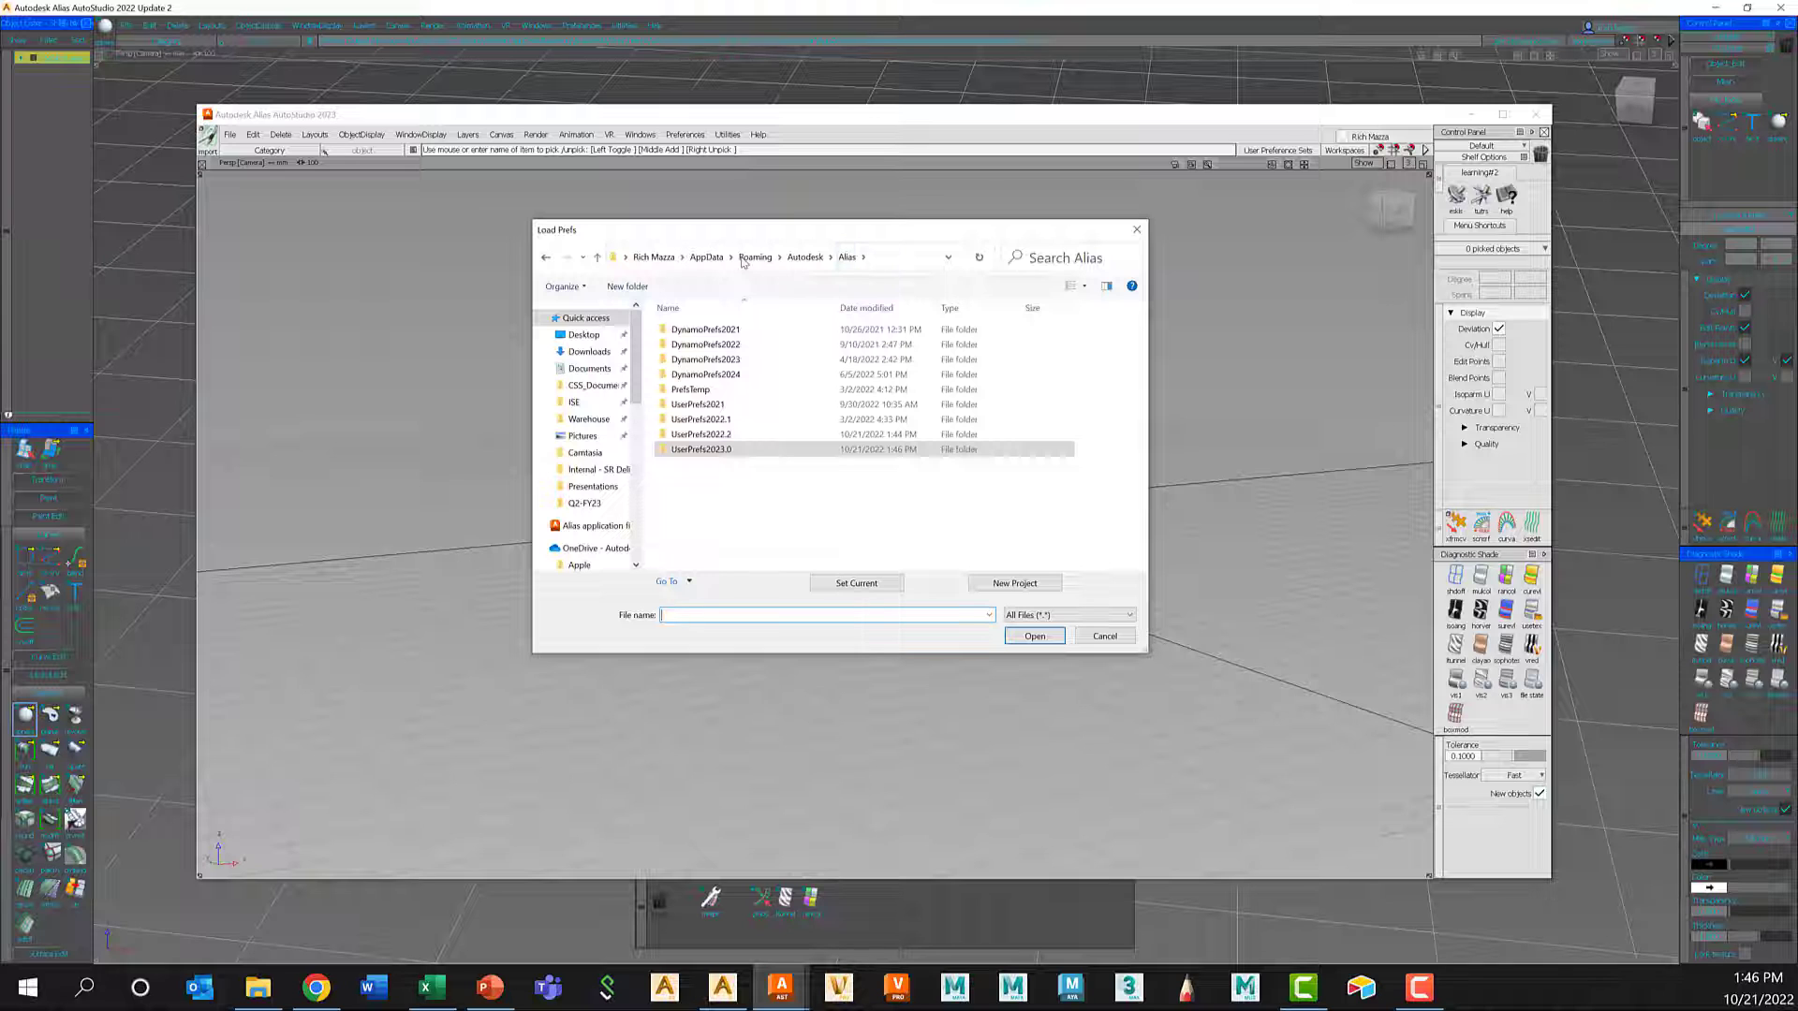
pyautogui.click(701, 433)
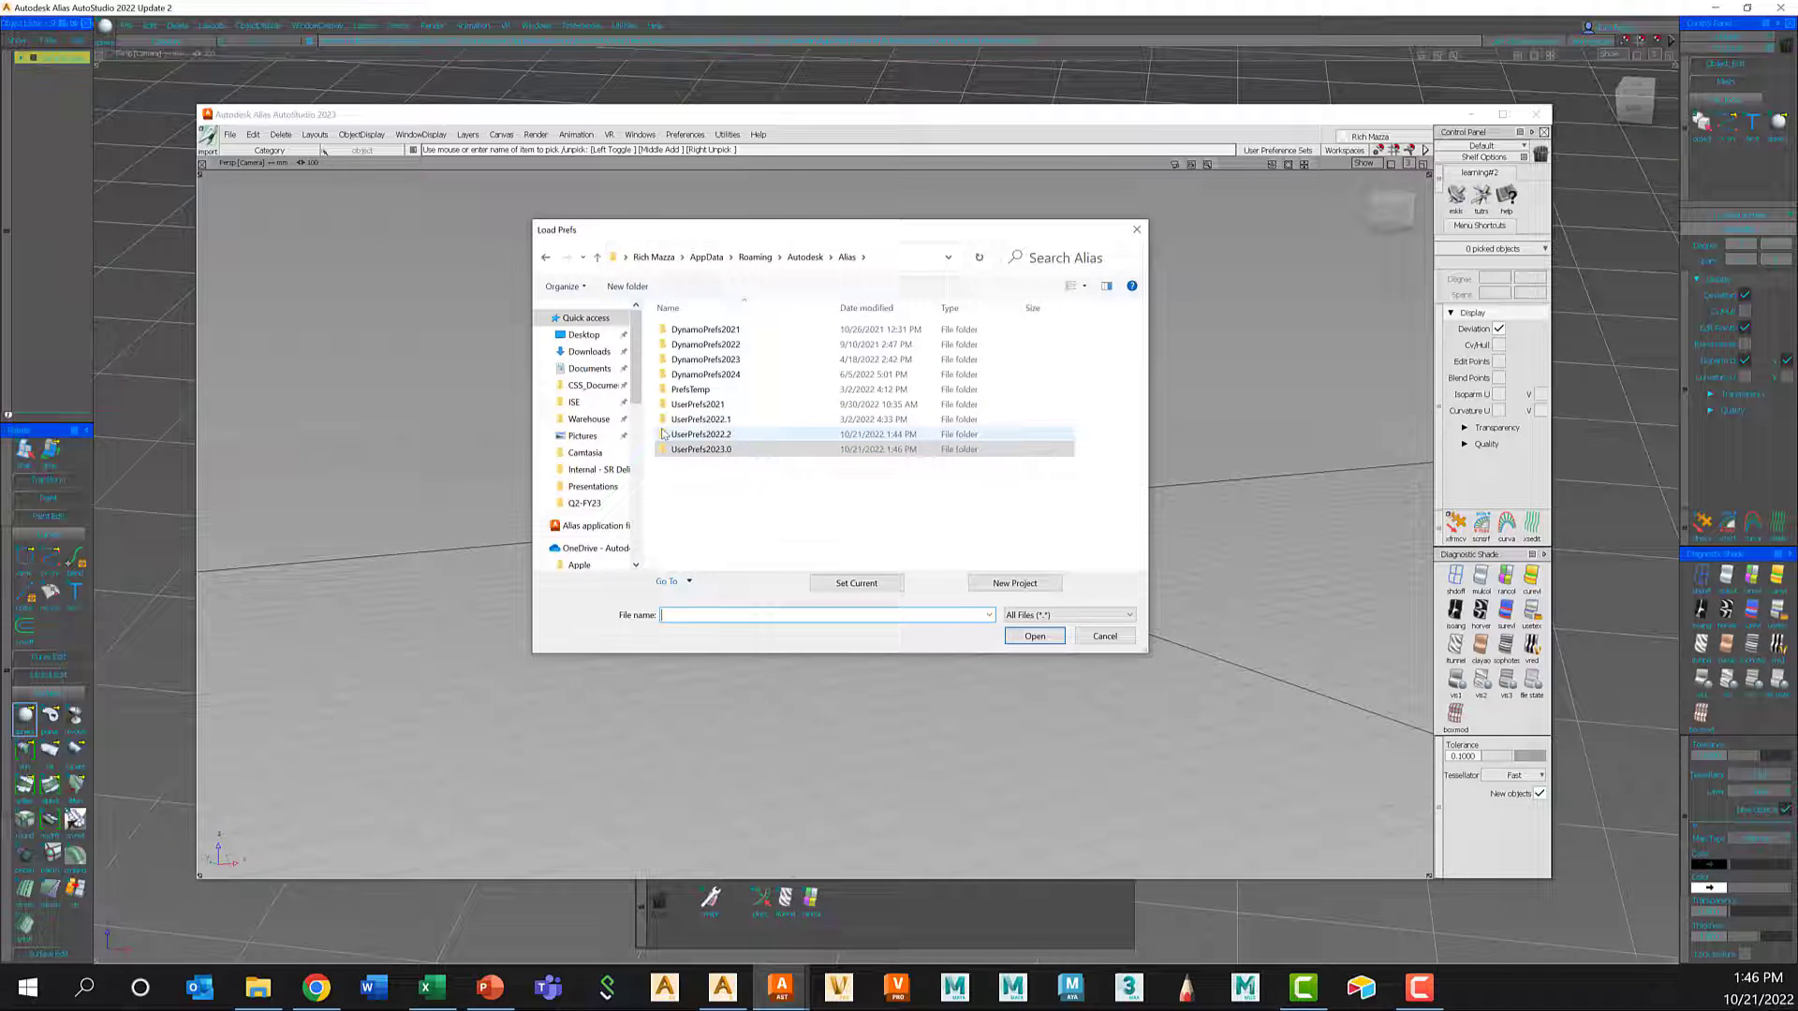
pyautogui.click(702, 433)
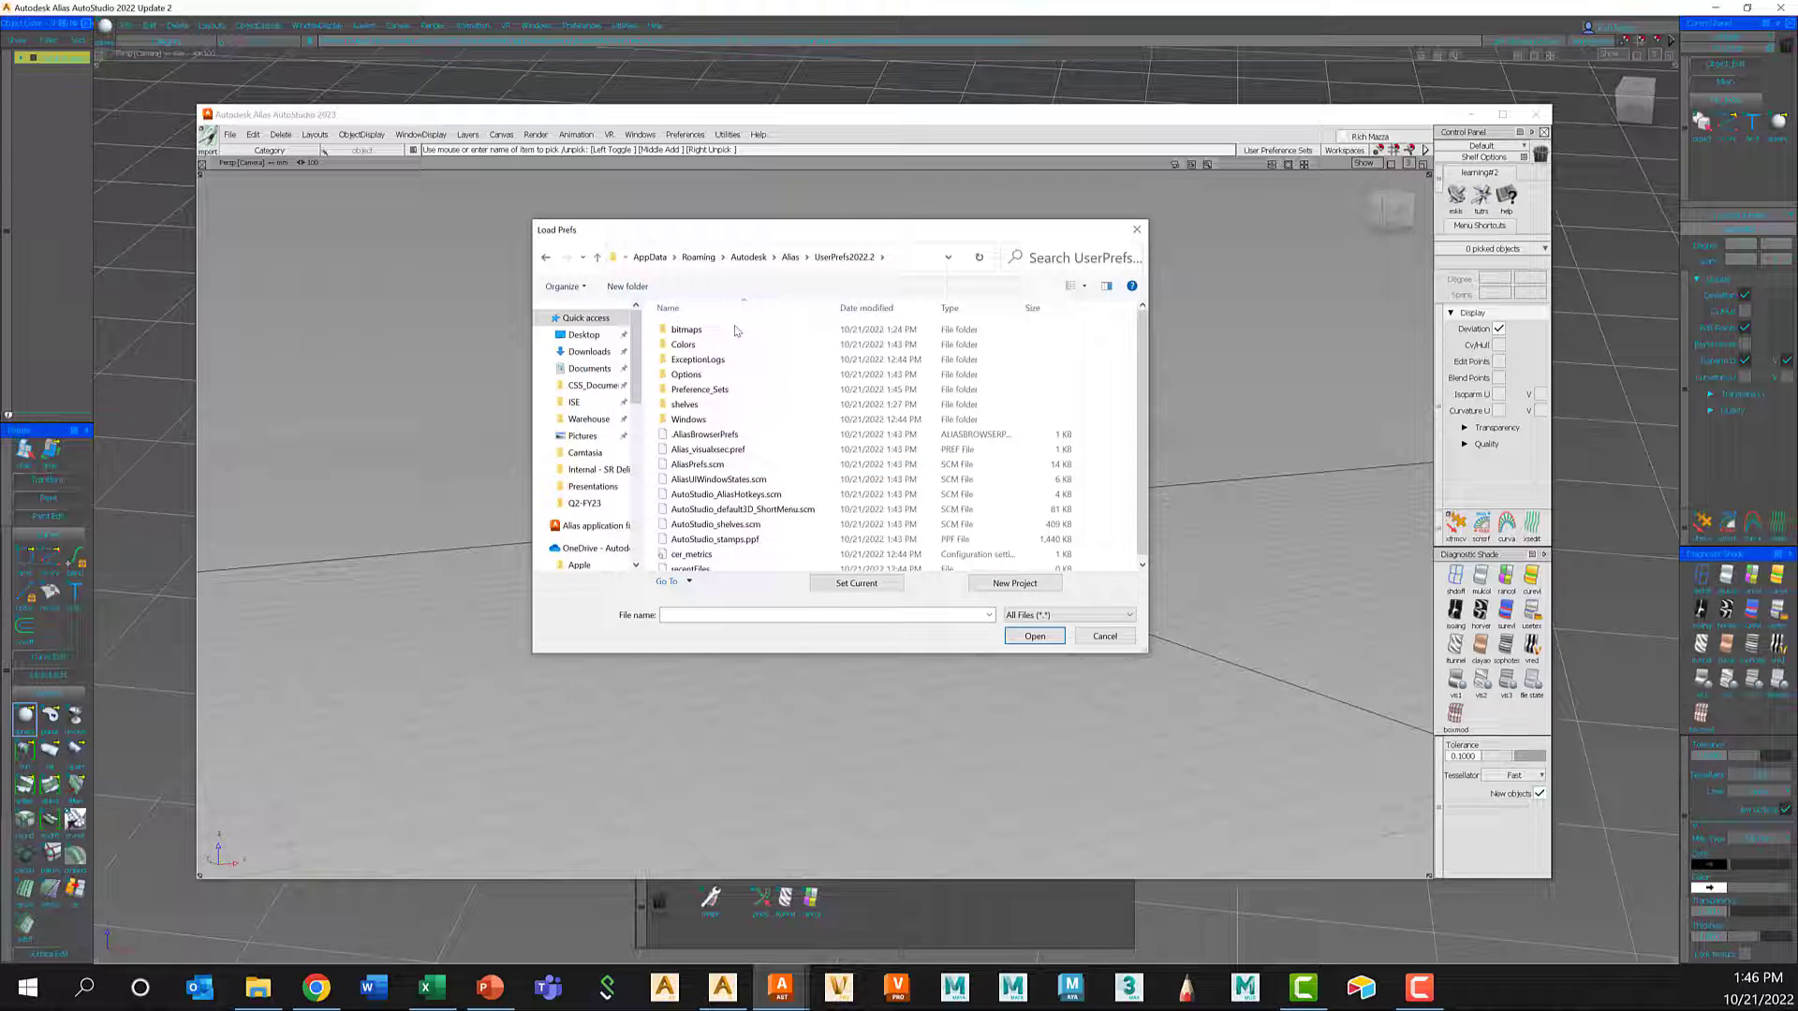
pyautogui.doubleClick(701, 389)
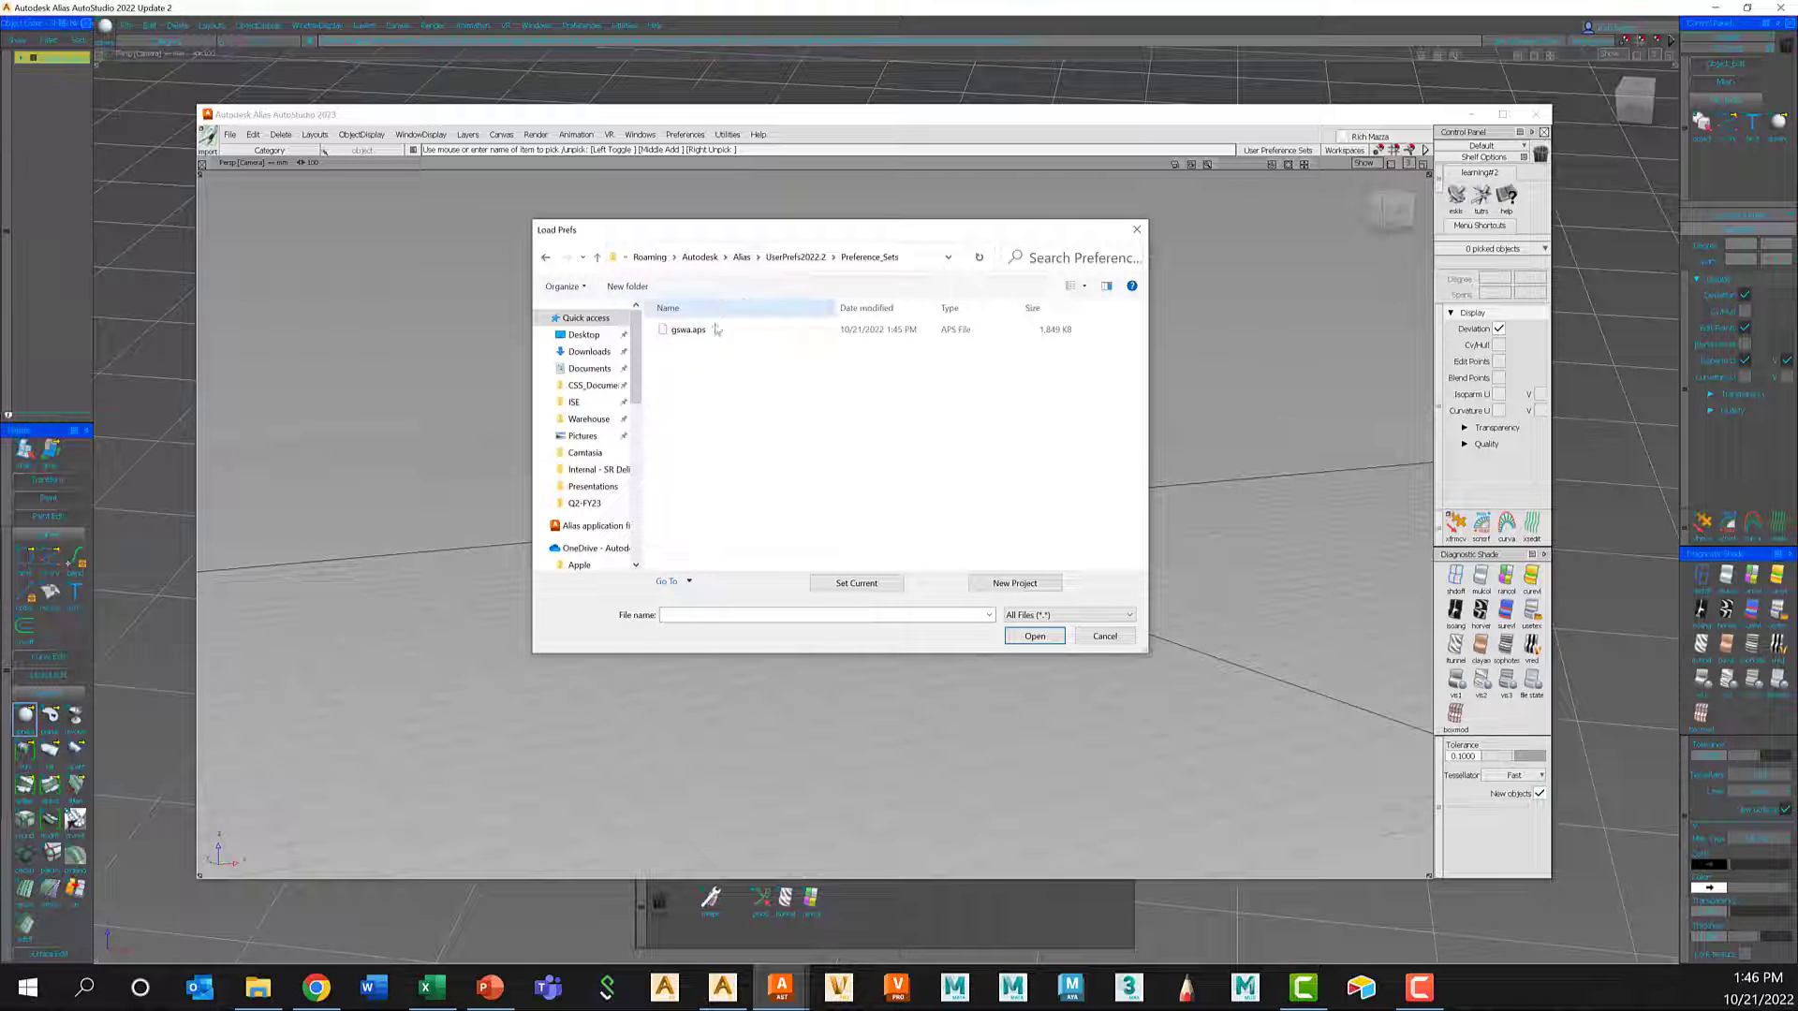
pyautogui.click(687, 329)
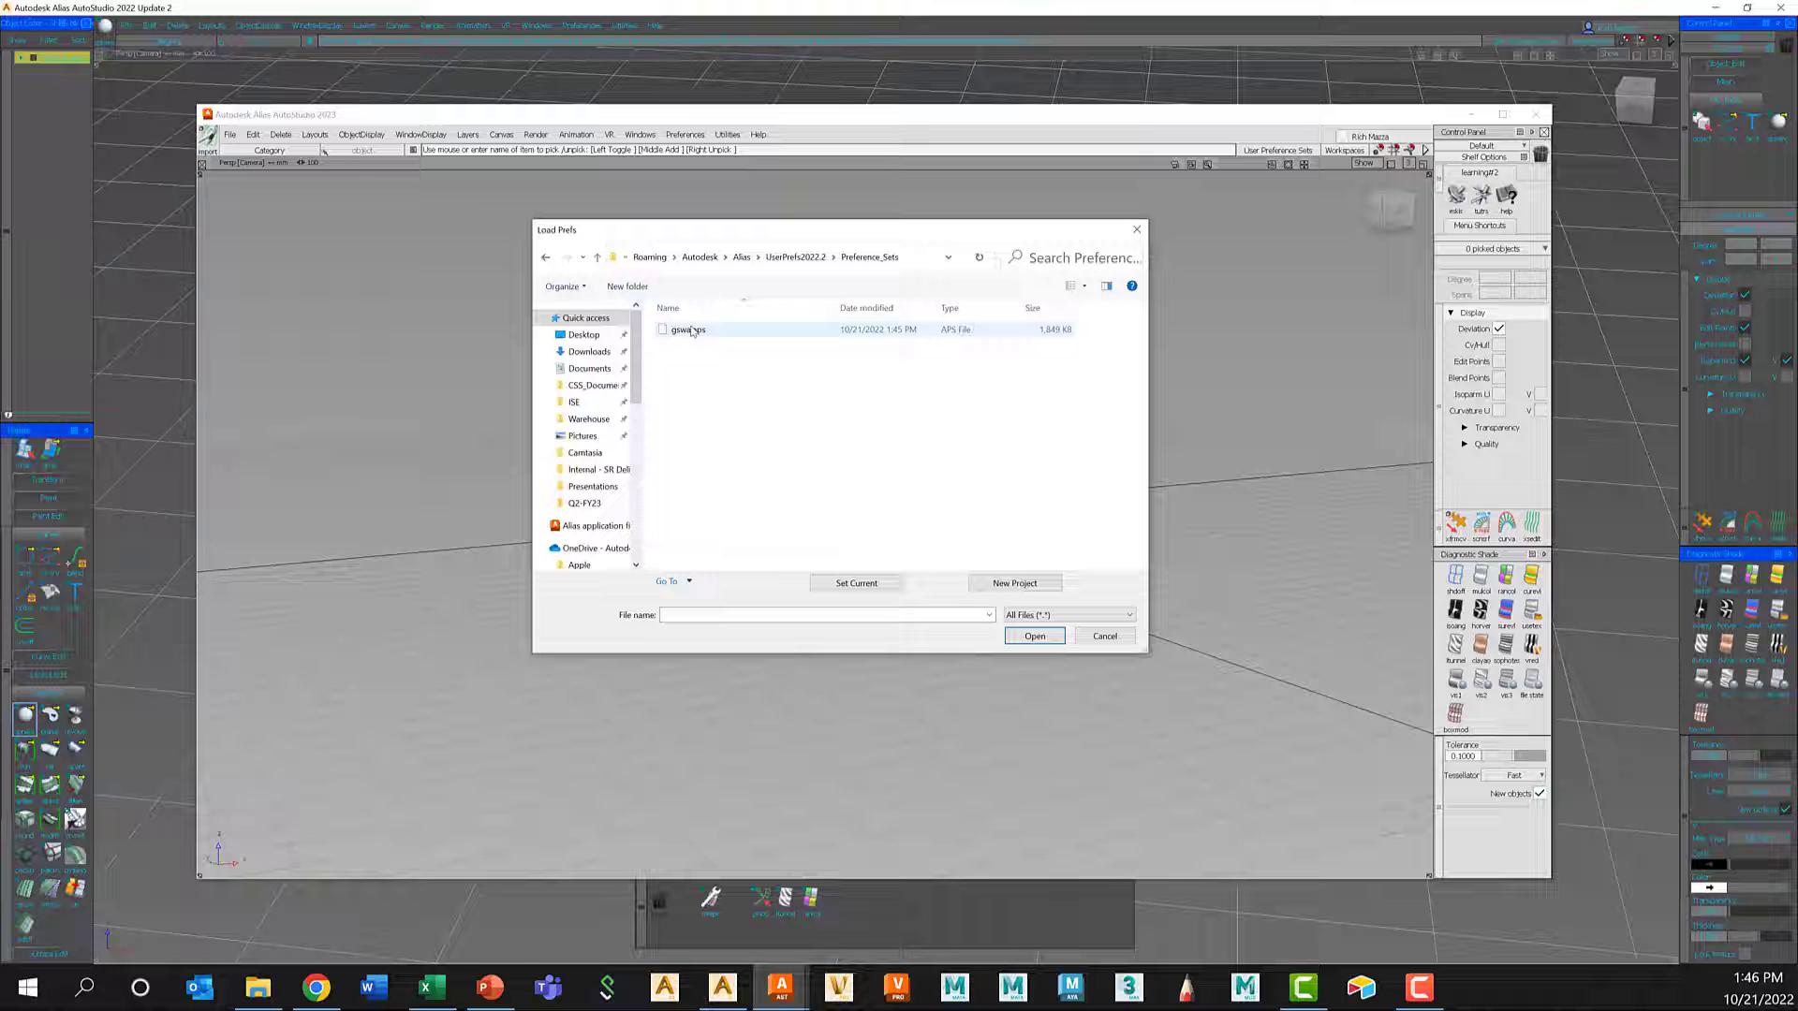
pyautogui.click(1032, 635)
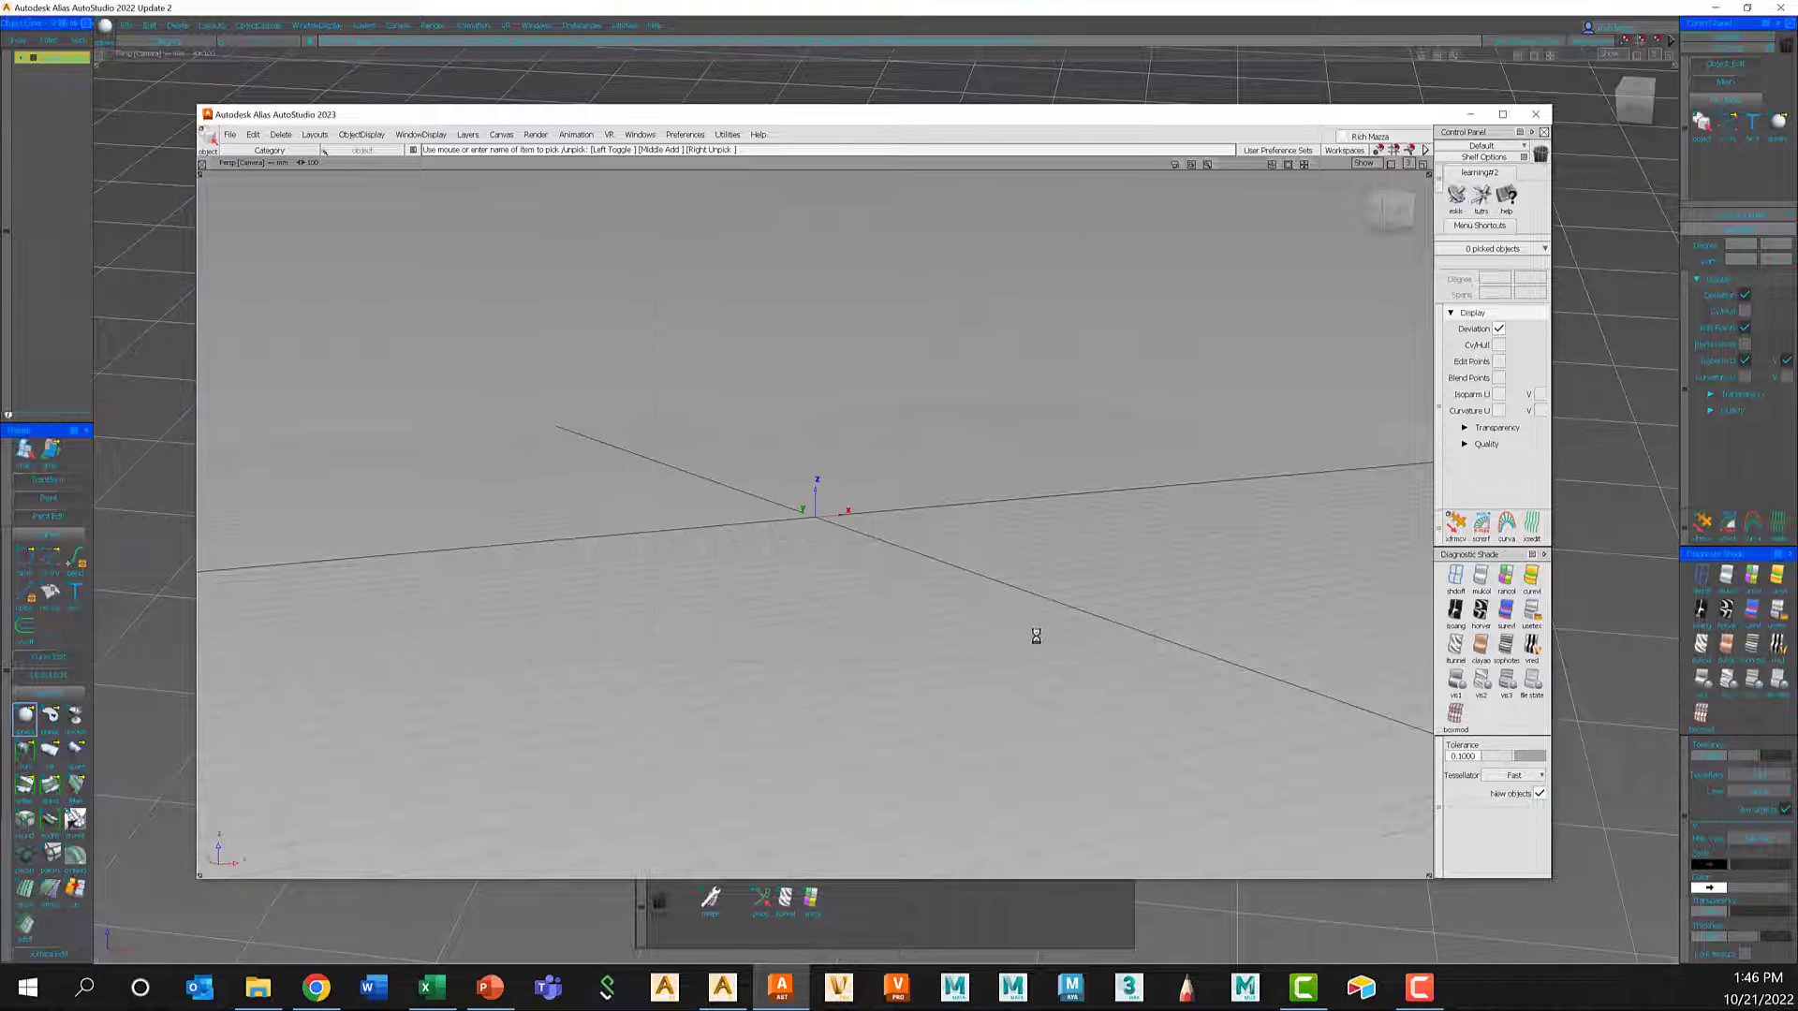